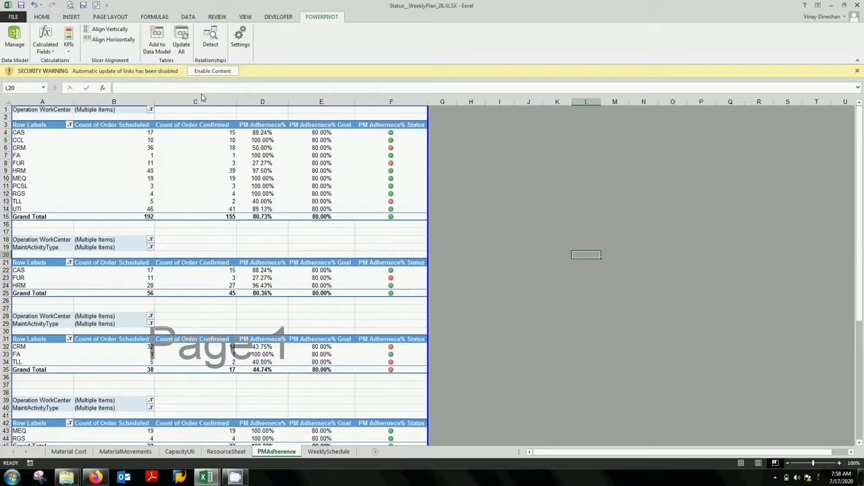
{"action": "mouse_move", "coordinate": [309, 24]}
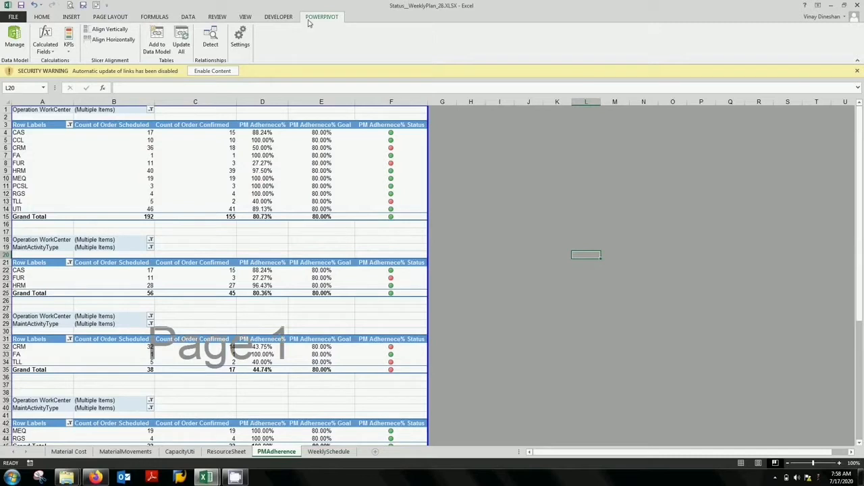
{"action": "mouse_move", "coordinate": [308, 30]}
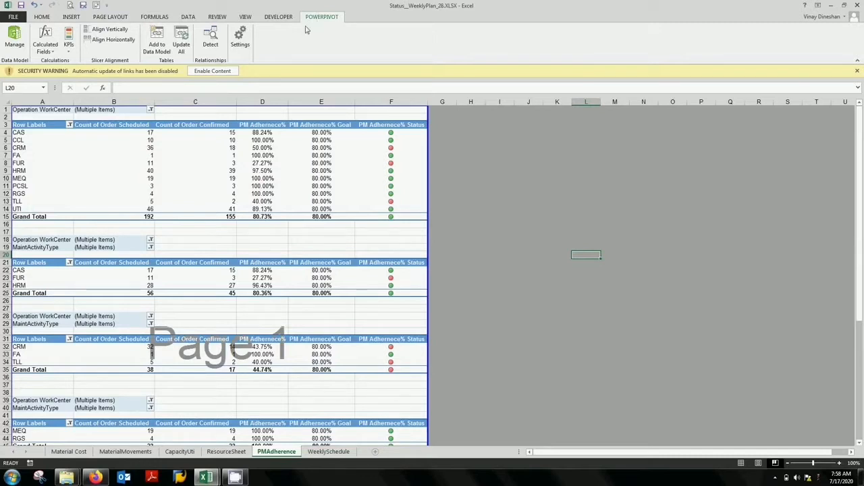
{"action": "mouse_move", "coordinate": [285, 38]}
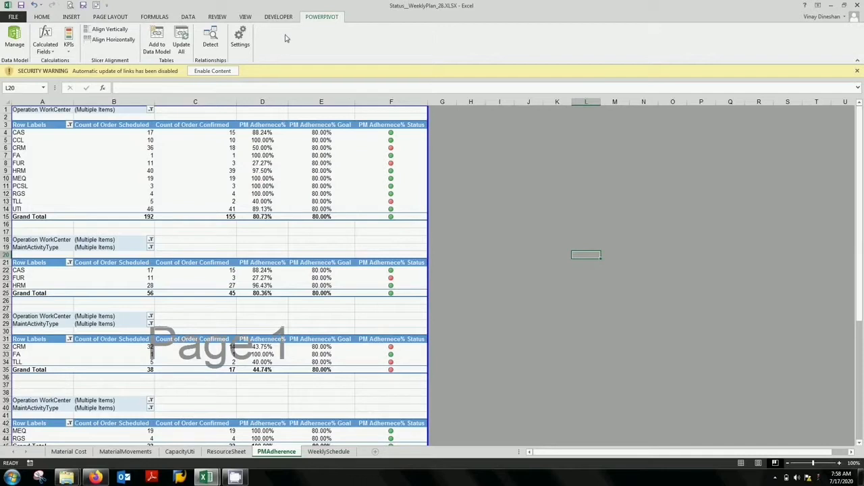
{"action": "mouse_move", "coordinate": [68, 34]}
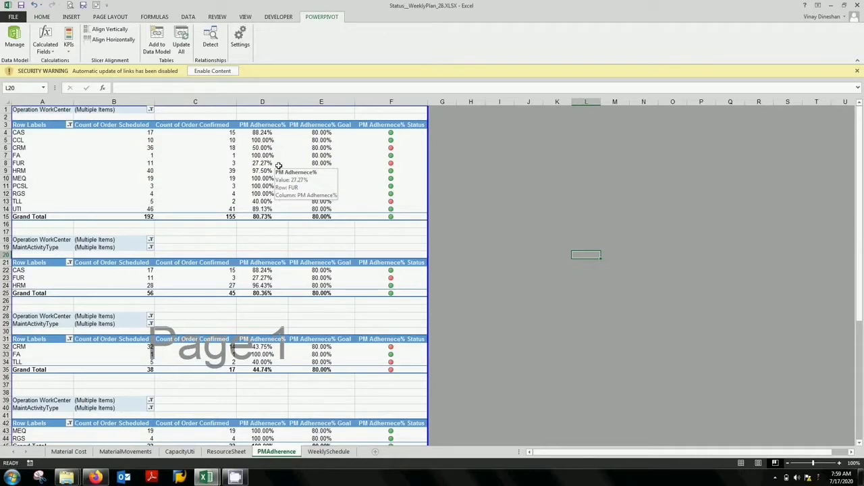
Review the example pivot's adherence percentages, 80% goal values and status icon cells
{"action": "left_click_drag", "start_coordinate": [391, 133], "coordinate": [392, 222]}
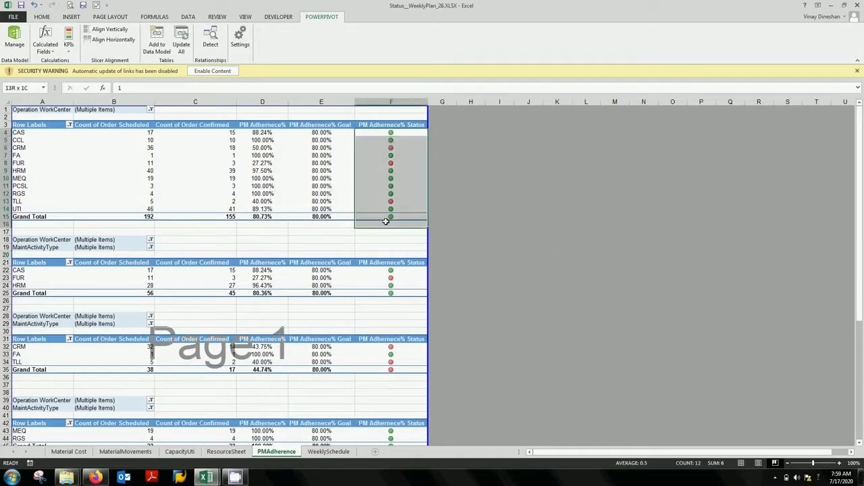
{"action": "left_click", "coordinate": [392, 220]}
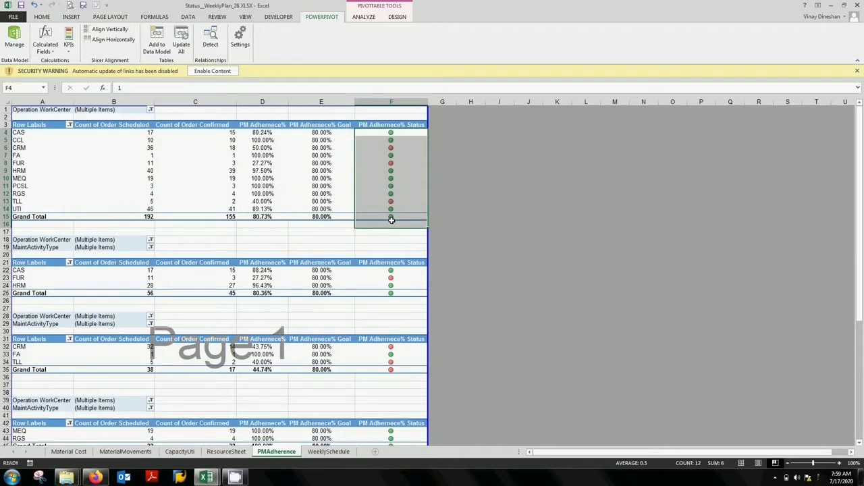
{"action": "mouse_move", "coordinate": [113, 166]}
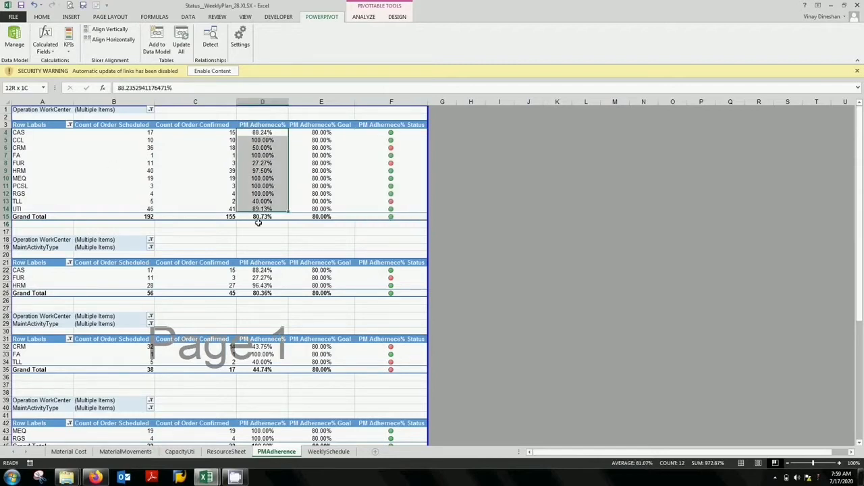
{"action": "left_click", "coordinate": [262, 224]}
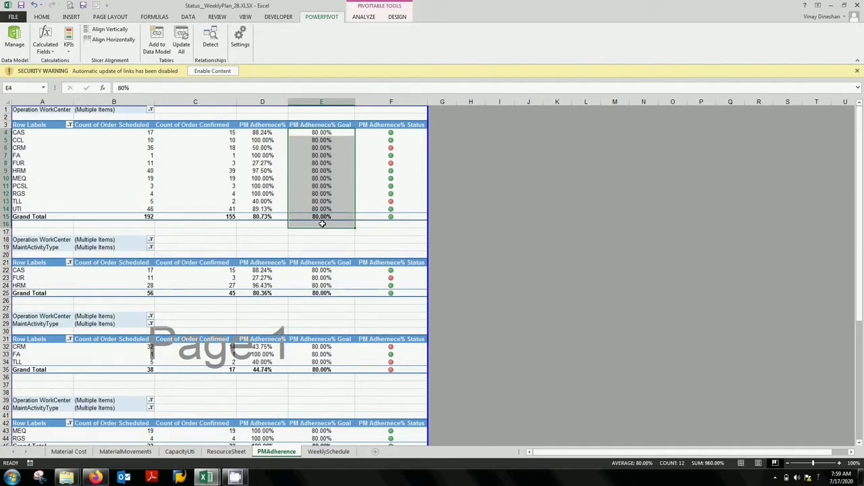
{"action": "left_click", "coordinate": [262, 132]}
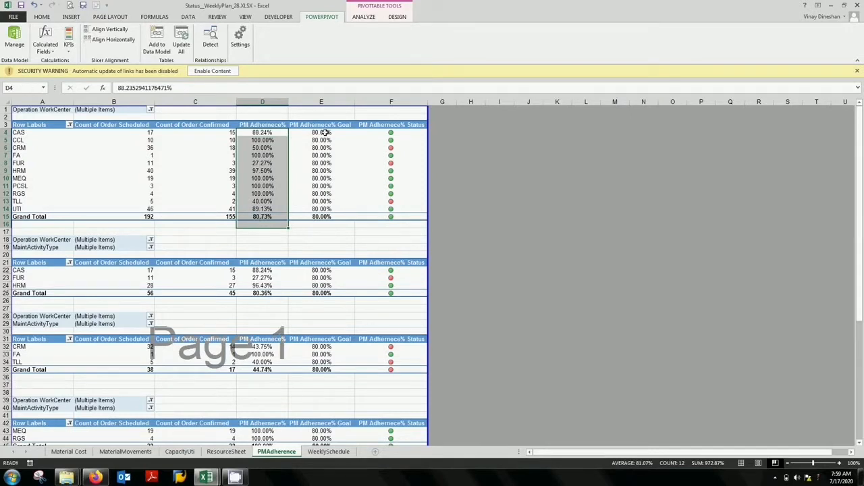
{"action": "left_click", "coordinate": [321, 132]}
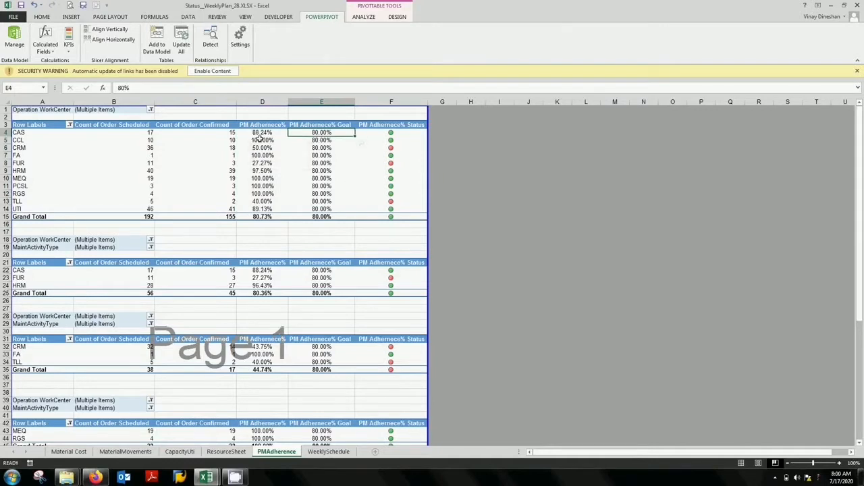
{"action": "mouse_move", "coordinate": [262, 132]}
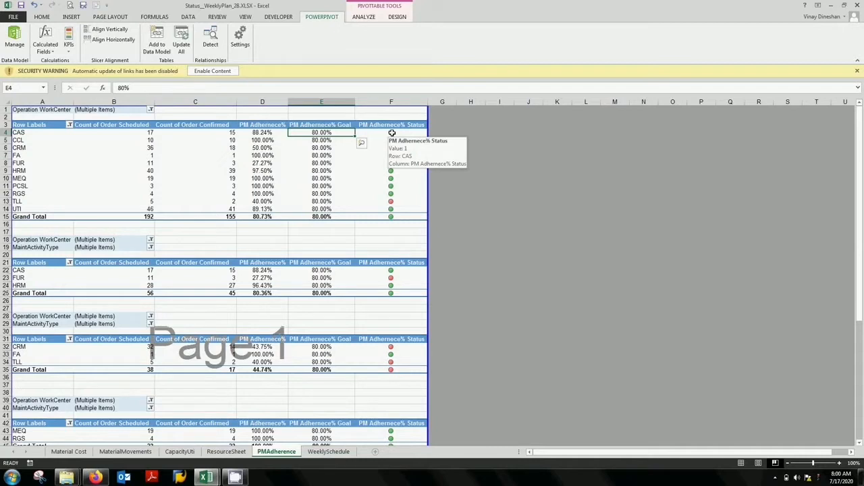
{"action": "left_click", "coordinate": [392, 132]}
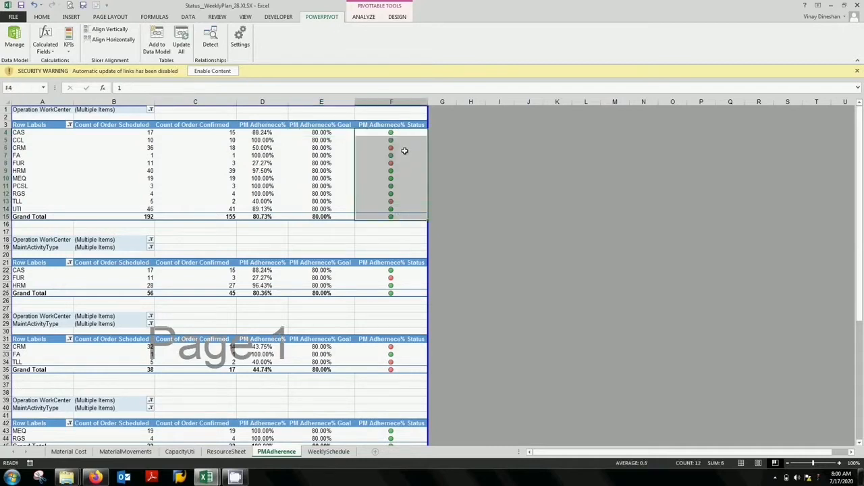
{"action": "mouse_move", "coordinate": [274, 237]}
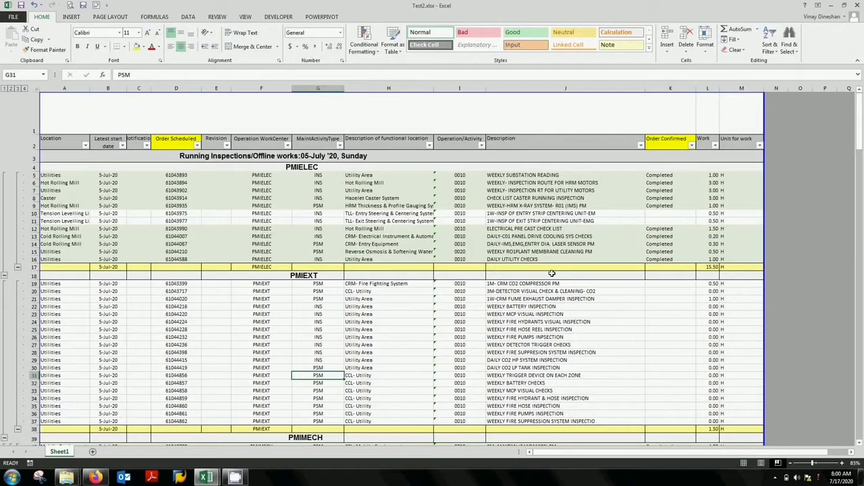
Review the schedule's Completed confirmations and the Order Scheduled and Order Confirmed columns
{"action": "scroll", "scroll_direction": "down", "scroll_amount": 3}
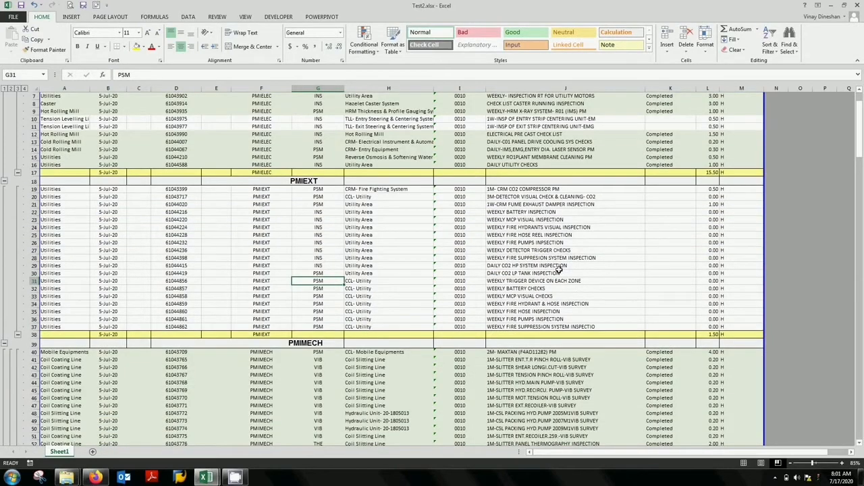
{"action": "scroll", "scroll_direction": "up", "scroll_amount": 3}
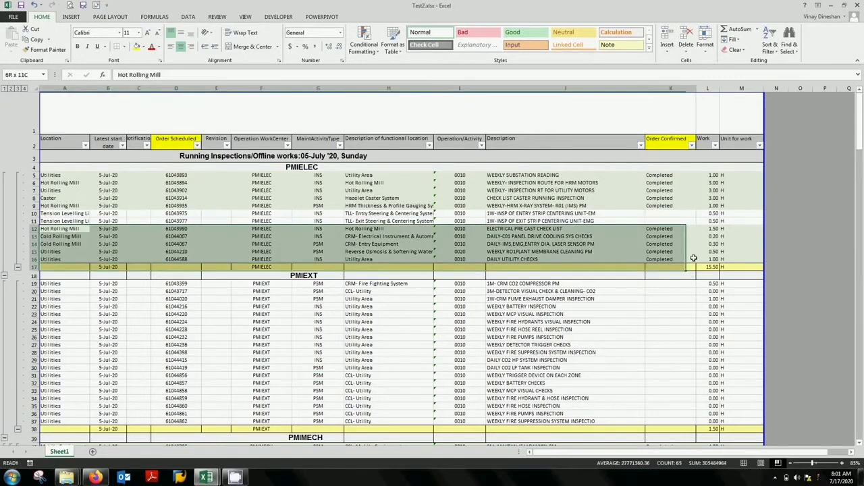
{"action": "left_click", "coordinate": [60, 228]}
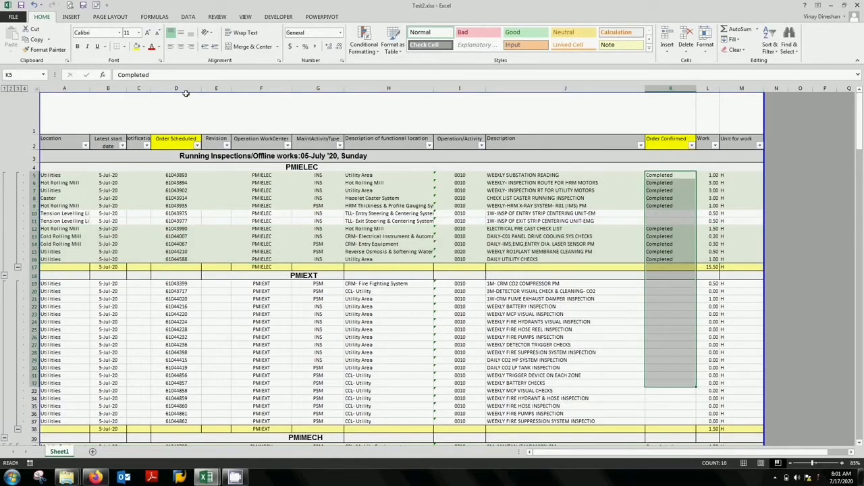
{"action": "left_click", "coordinate": [175, 89]}
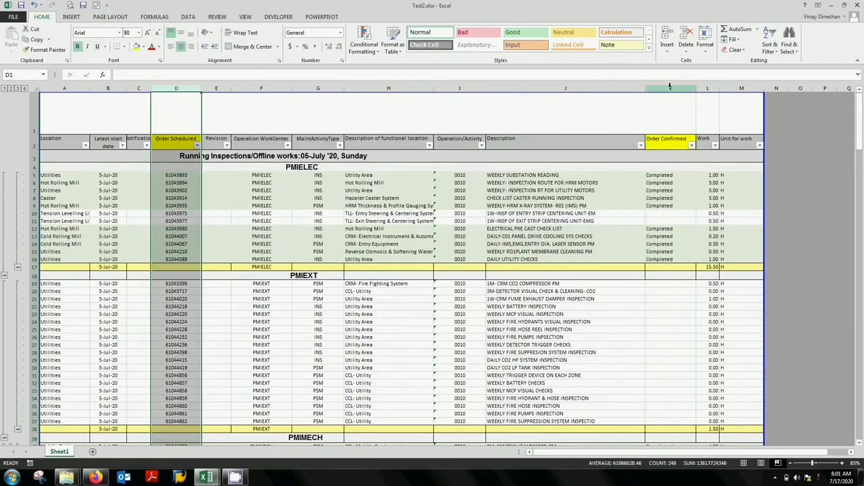
{"action": "left_click", "coordinate": [670, 87]}
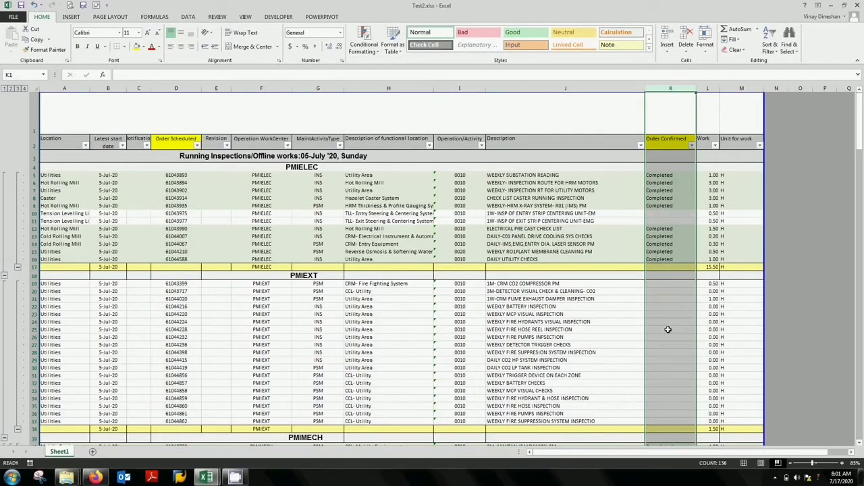
{"action": "scroll", "scroll_direction": "down", "scroll_amount": 3}
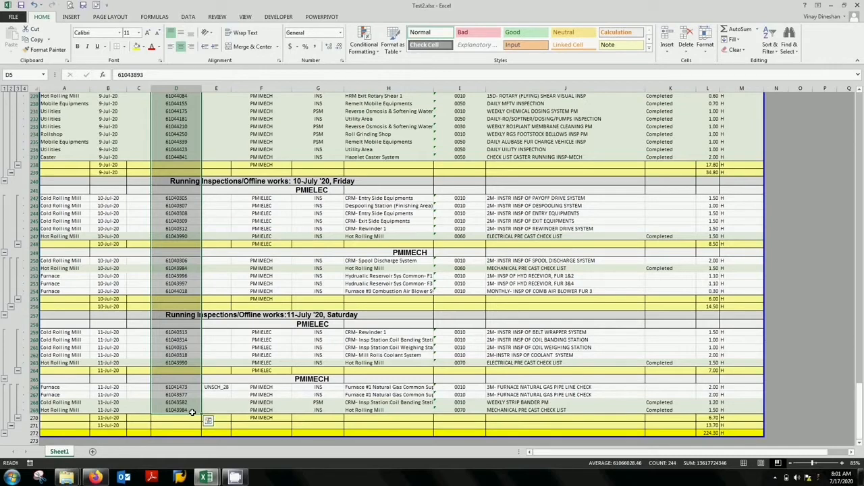
{"action": "scroll", "scroll_direction": "up", "scroll_amount": 3}
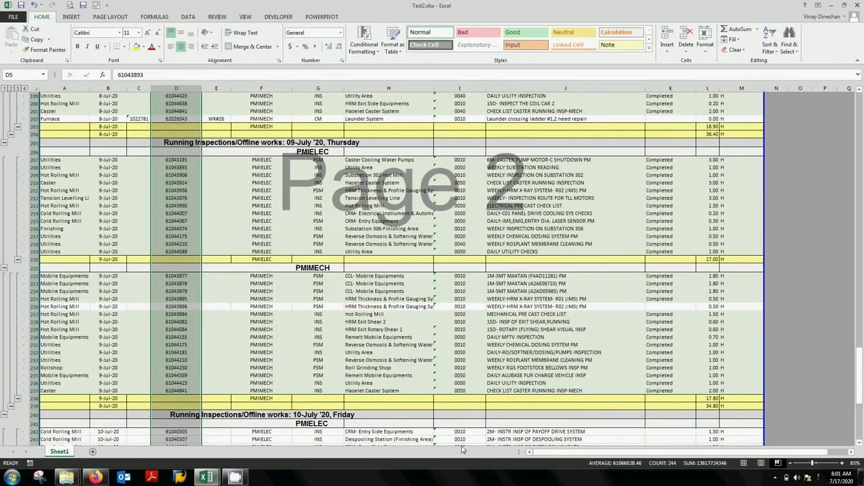
{"action": "scroll", "scroll_direction": "up", "scroll_amount": 3}
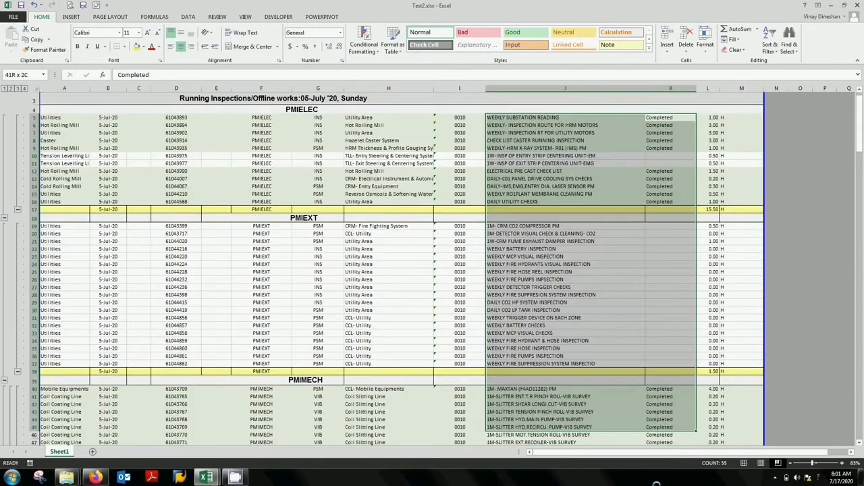
{"action": "scroll", "scroll_direction": "down", "scroll_amount": 3}
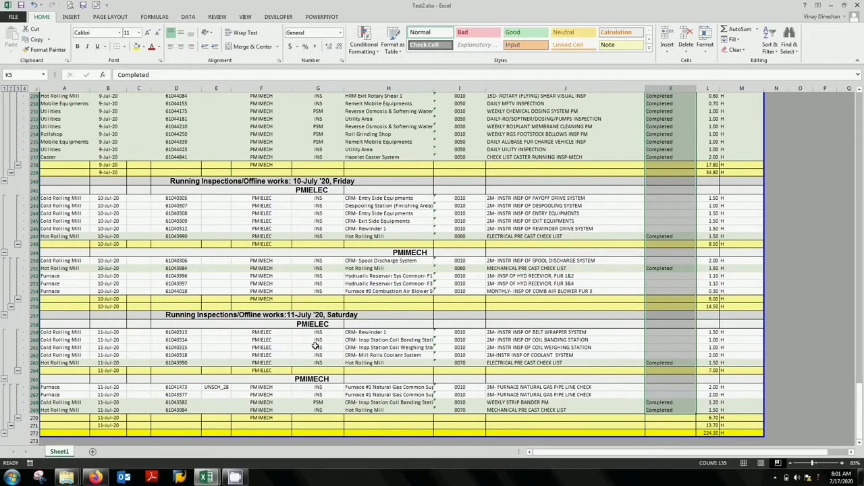
{"action": "scroll", "scroll_direction": "up", "scroll_amount": 3}
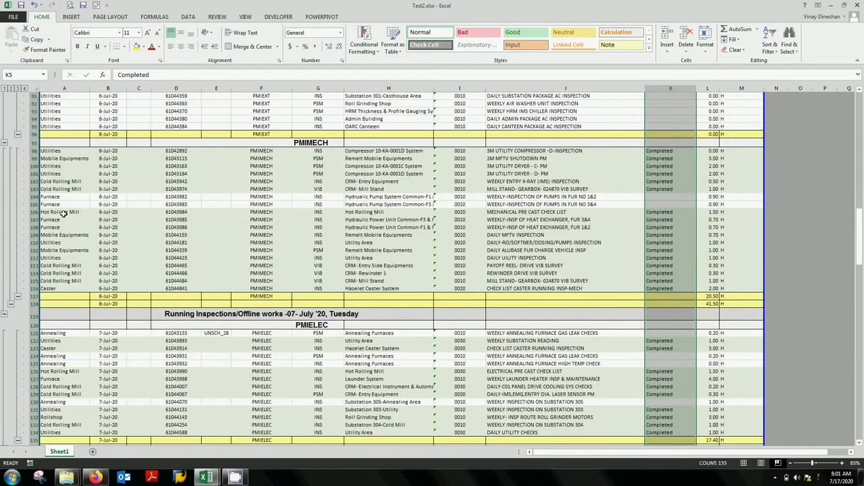
{"action": "scroll", "scroll_direction": "up", "scroll_amount": 3}
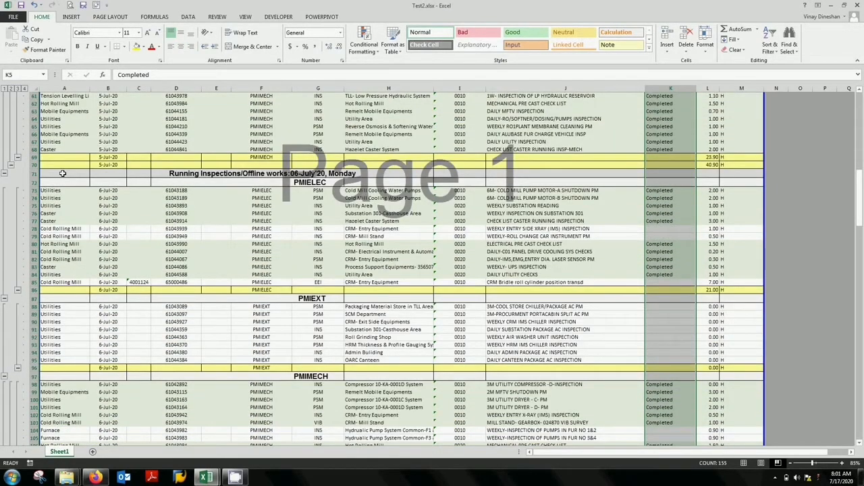
{"action": "scroll", "scroll_direction": "up", "scroll_amount": 3}
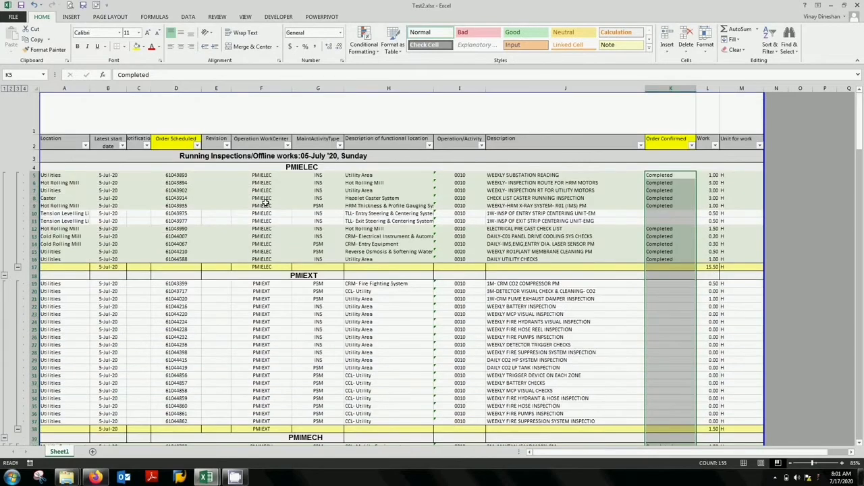
Inspect the schedule heading row, including the Notification and Unit for work headings
{"action": "left_click", "coordinate": [262, 205]}
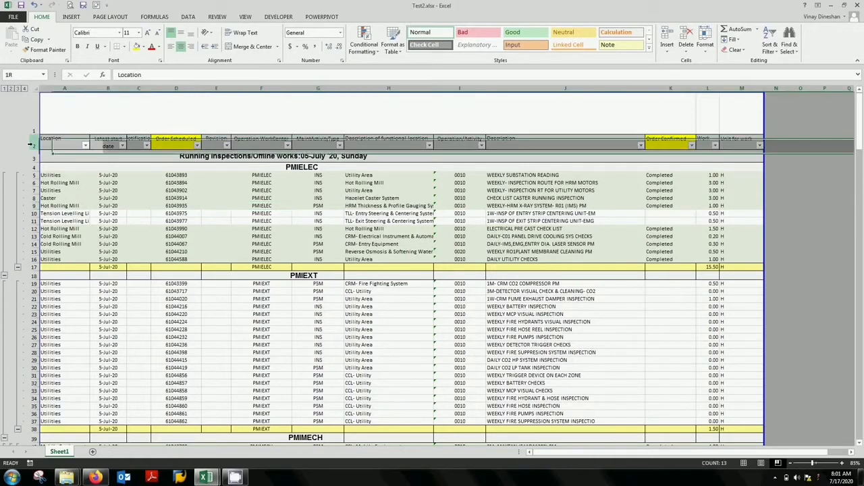
{"action": "left_click", "coordinate": [65, 146]}
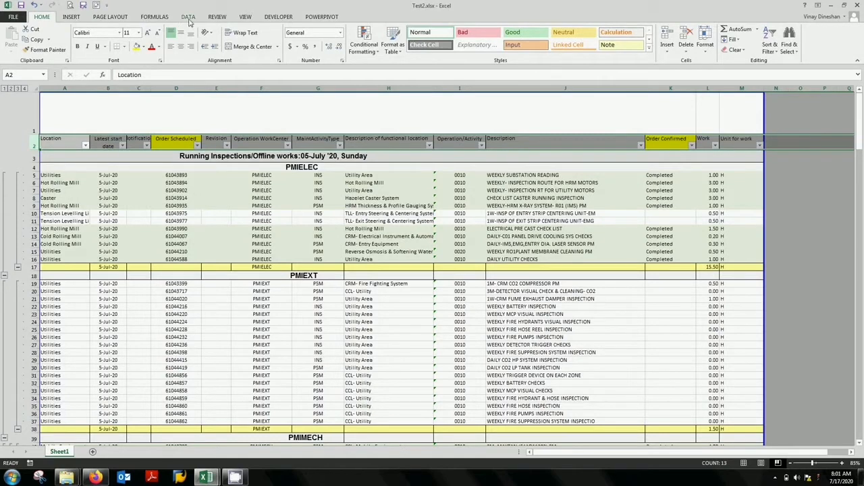
{"action": "left_click", "coordinate": [189, 16]}
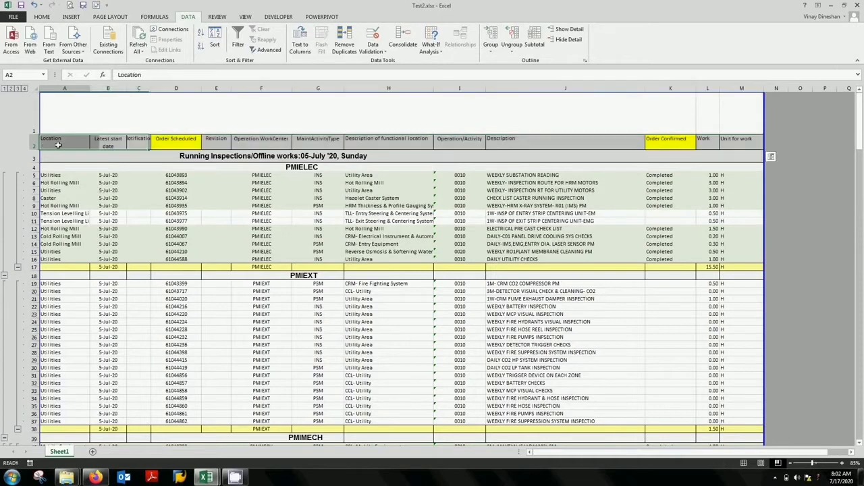
{"action": "left_click", "coordinate": [138, 143]}
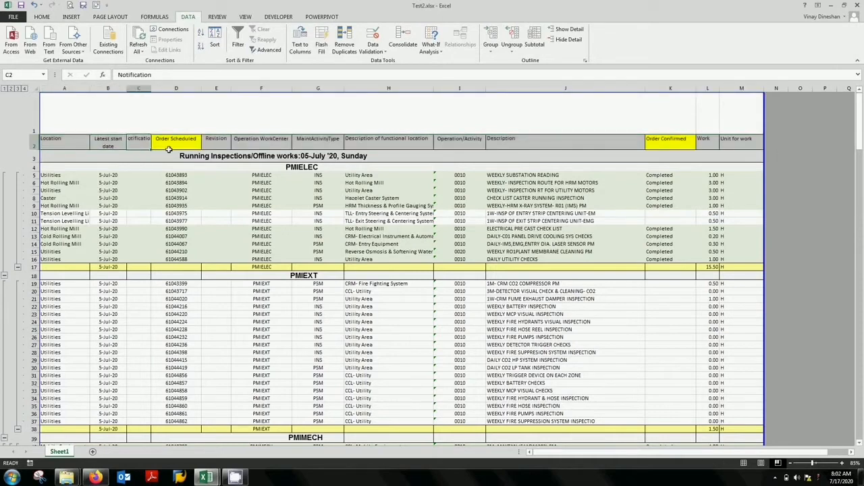
{"action": "left_click", "coordinate": [459, 138]}
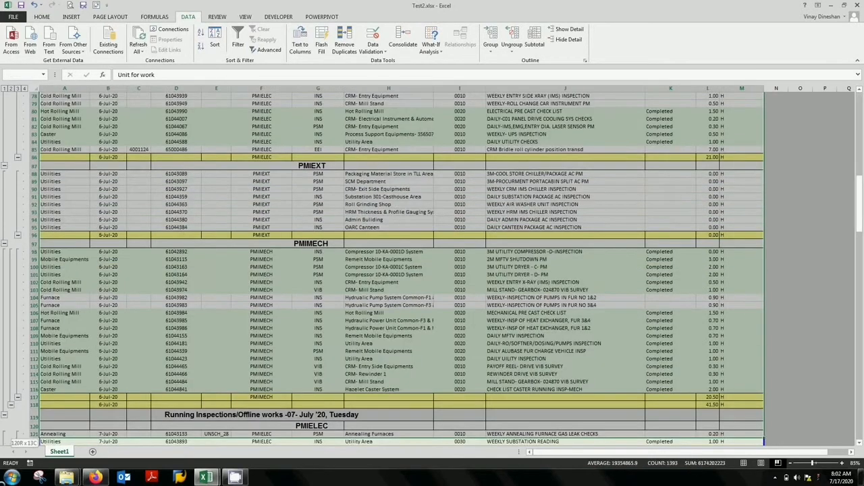
{"action": "scroll", "scroll_direction": "down", "scroll_amount": 3}
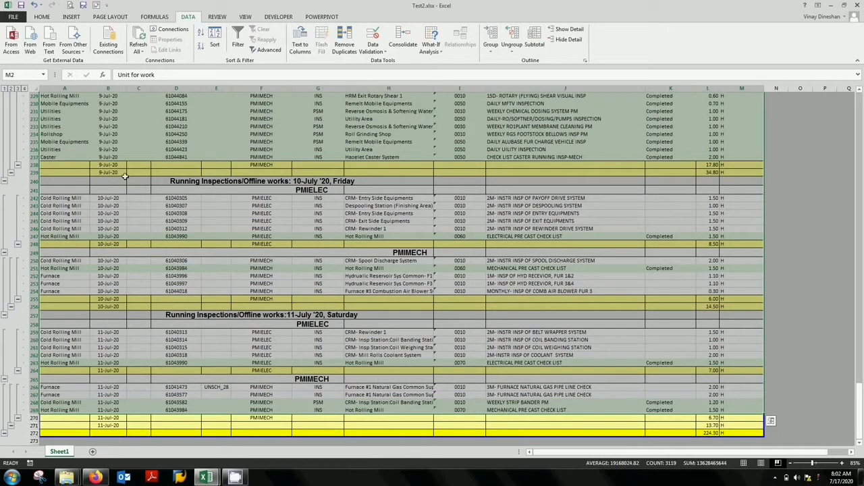
Convert the inspection work-order range, with its header row, into a formatted table
{"action": "left_click", "coordinate": [71, 17]}
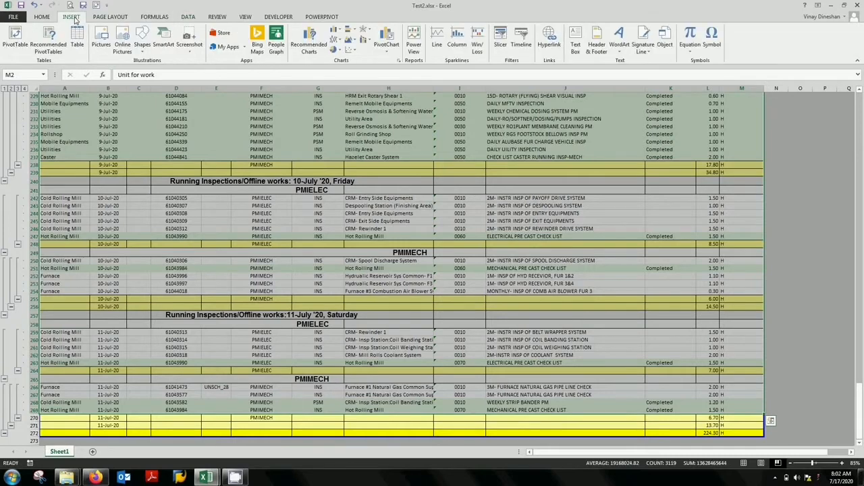
{"action": "mouse_move", "coordinate": [77, 39]}
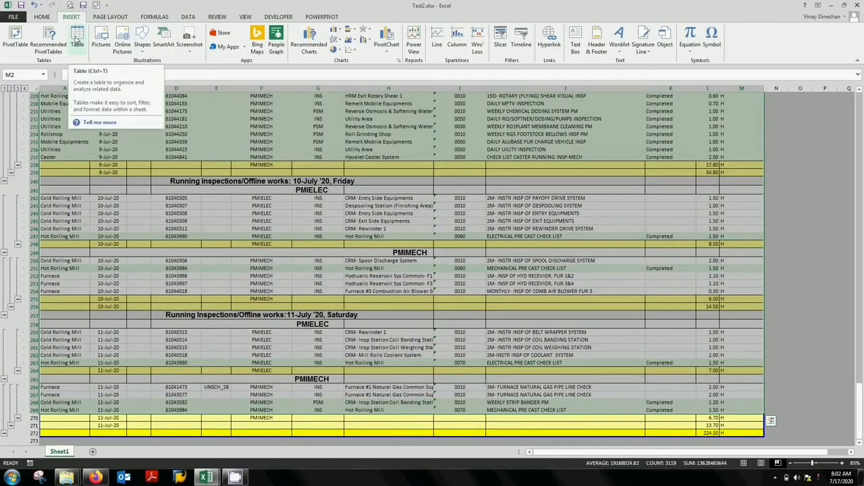
{"action": "left_click", "coordinate": [77, 39]}
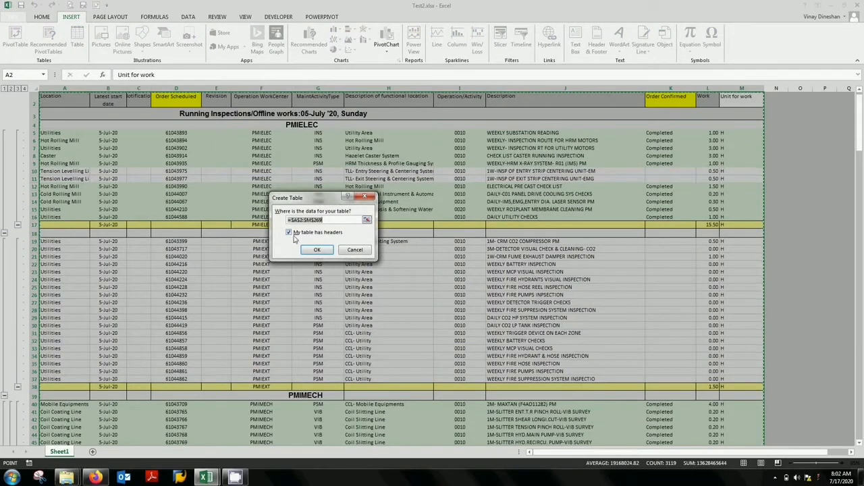
{"action": "mouse_move", "coordinate": [309, 239]}
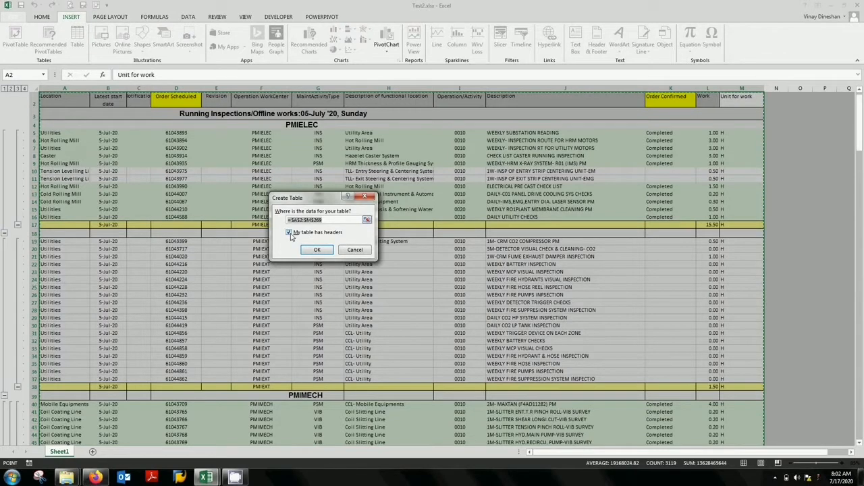
{"action": "left_click", "coordinate": [316, 249]}
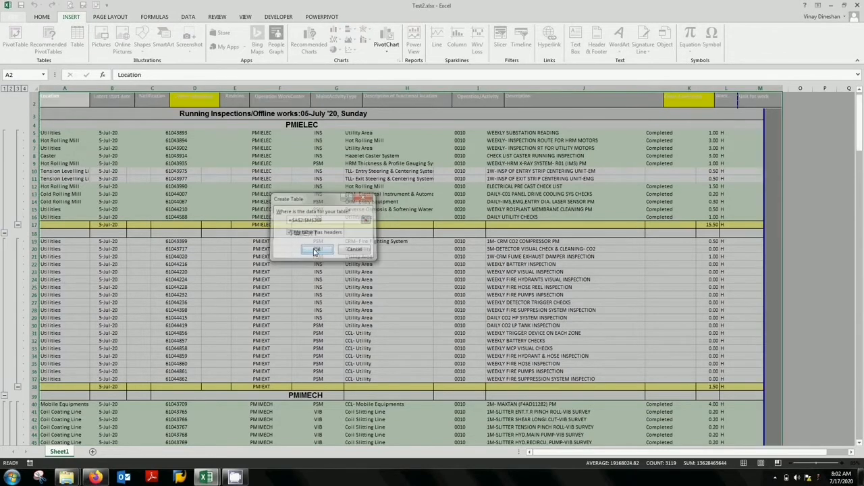
{"action": "left_click", "coordinate": [319, 249]}
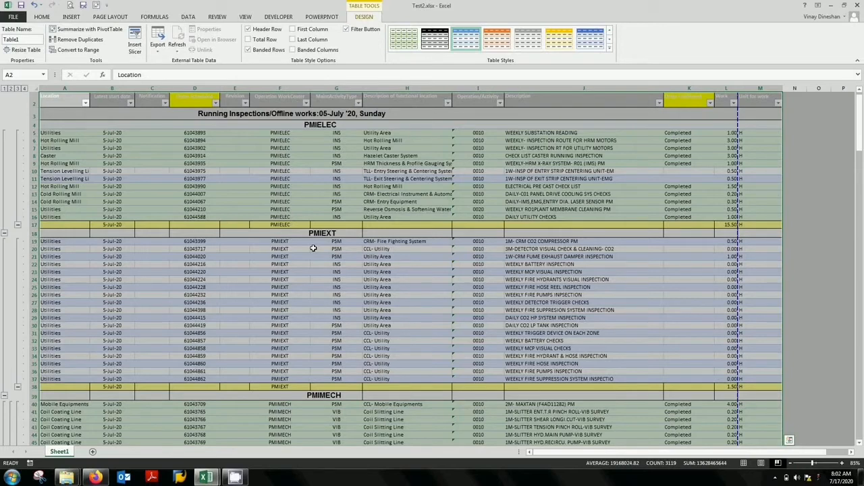
Select the entire new Table1 range and look over its banded rows
{"action": "left_click", "coordinate": [406, 210]}
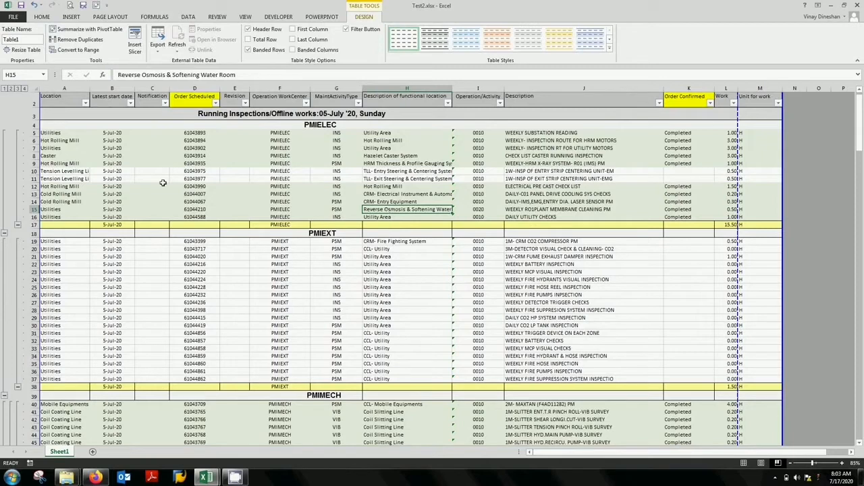
{"action": "left_click", "coordinate": [151, 186]}
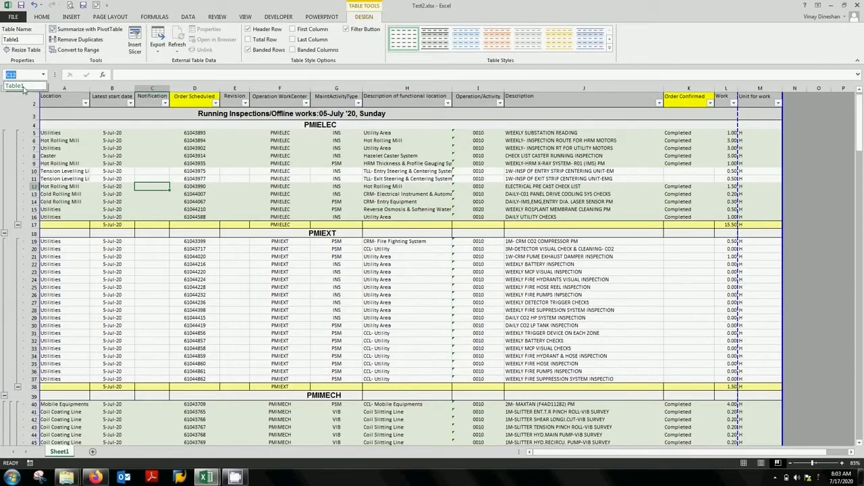
{"action": "scroll", "scroll_direction": "down", "scroll_amount": 3}
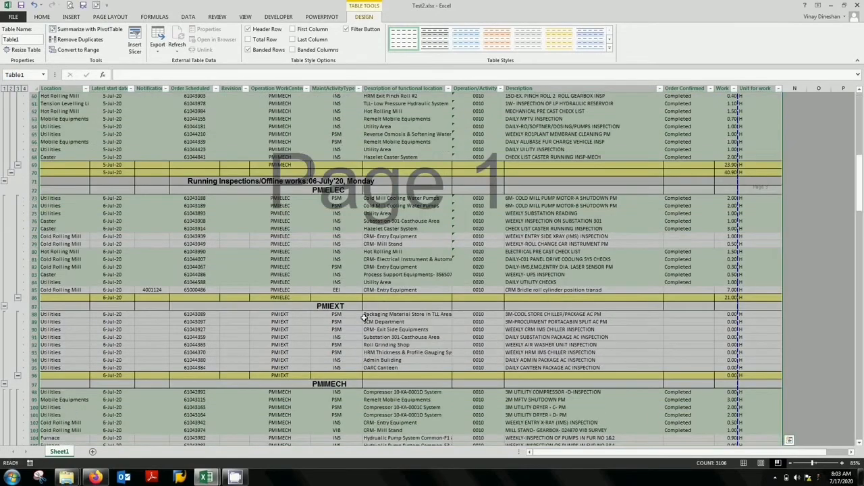
{"action": "scroll", "scroll_direction": "down", "scroll_amount": 3}
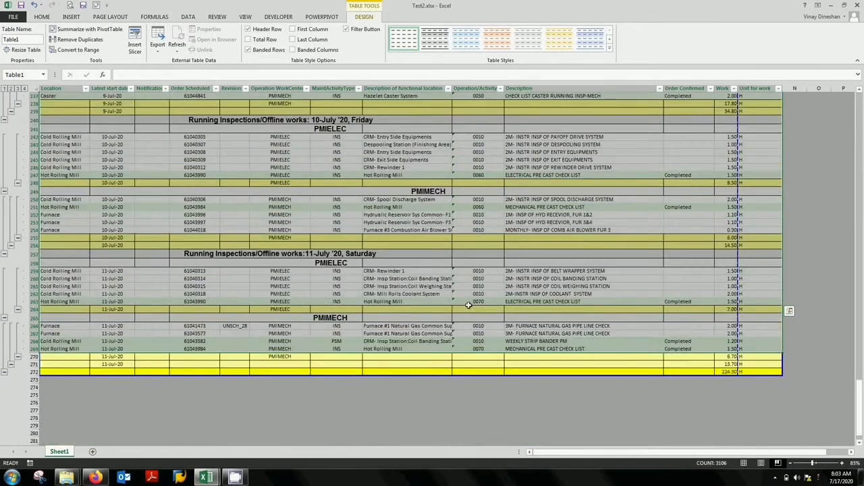
{"action": "scroll", "scroll_direction": "up", "scroll_amount": 3}
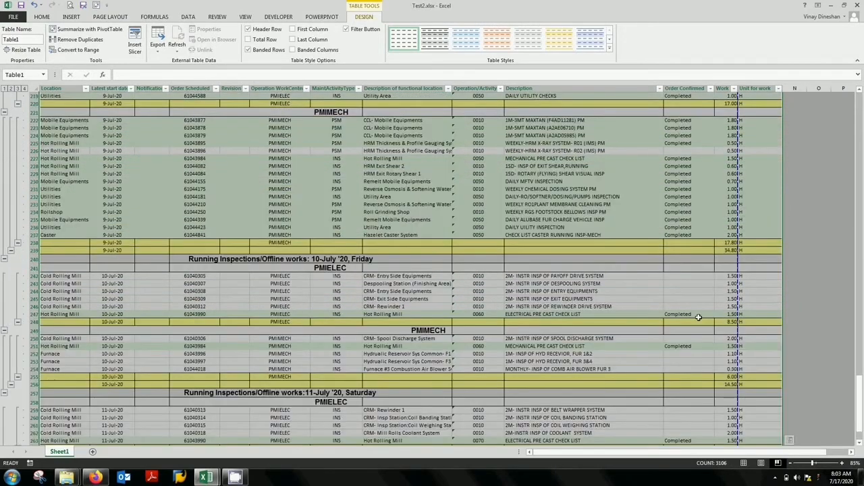
{"action": "scroll", "scroll_direction": "up", "scroll_amount": 3}
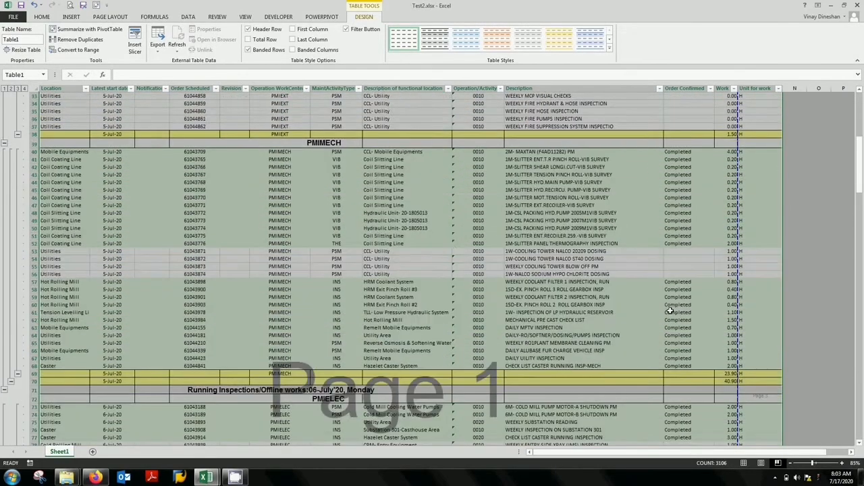
Add Table1 to the Power Pivot data model and start a PivotTable from it
{"action": "scroll", "scroll_direction": "up", "scroll_amount": 3}
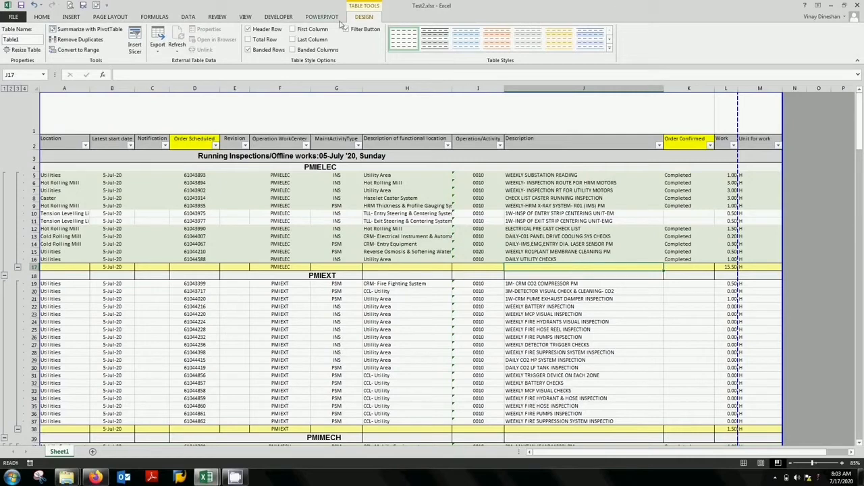
{"action": "left_click", "coordinate": [321, 16]}
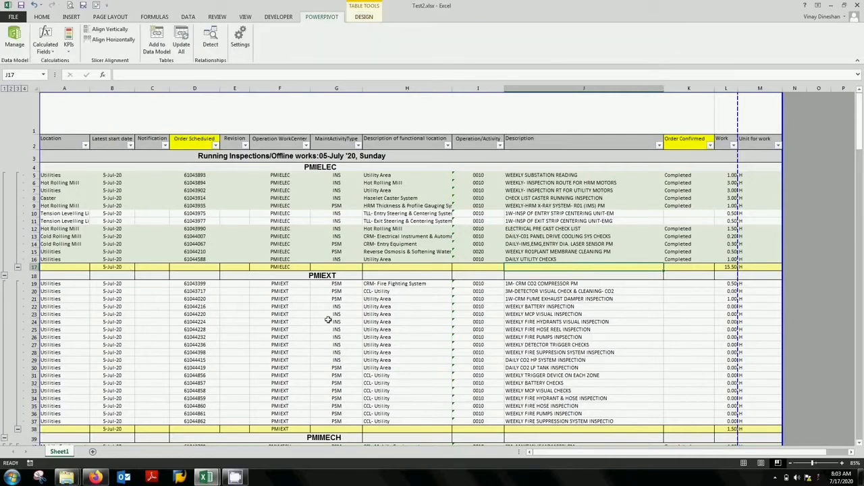
{"action": "left_click", "coordinate": [195, 329]}
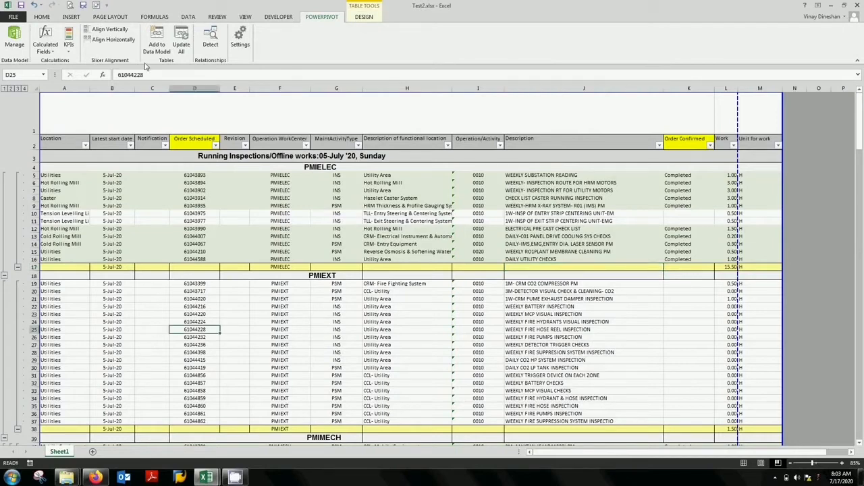
{"action": "mouse_move", "coordinate": [156, 43]}
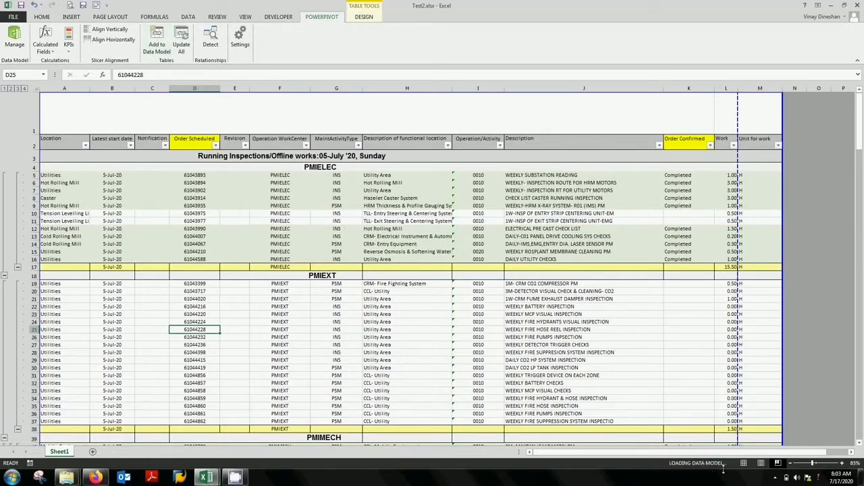
{"action": "left_click", "coordinate": [14, 39]}
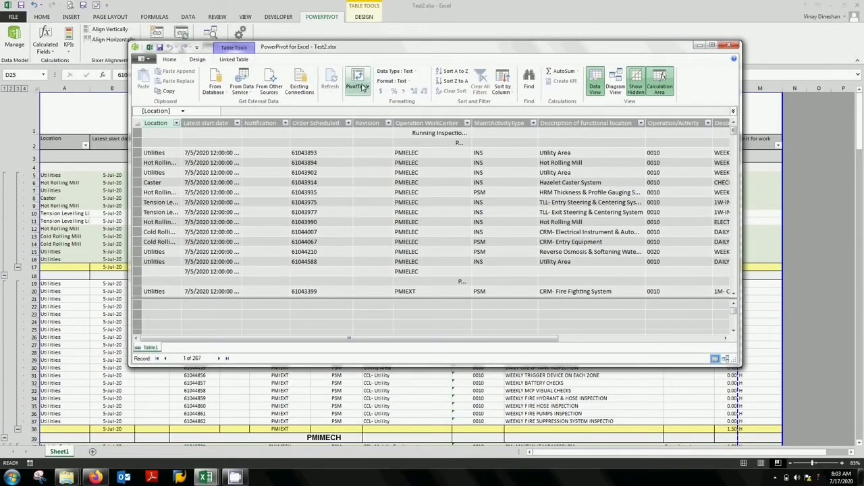
{"action": "mouse_move", "coordinate": [358, 81]}
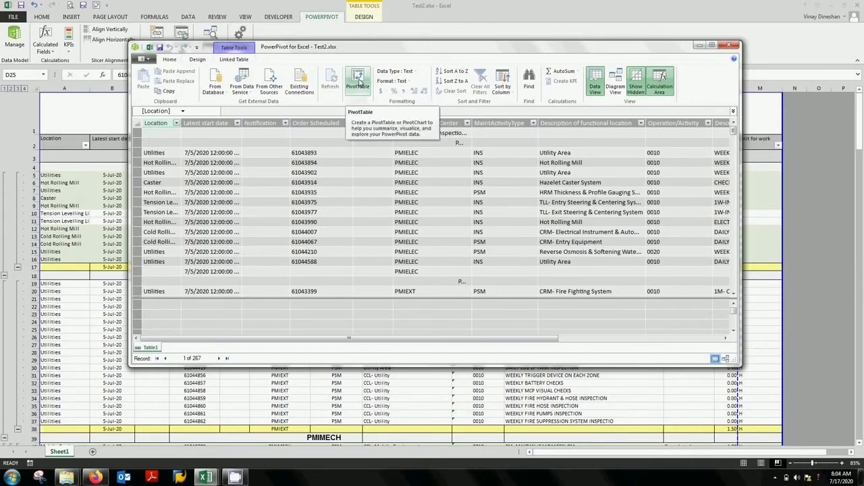
{"action": "left_click", "coordinate": [358, 81]}
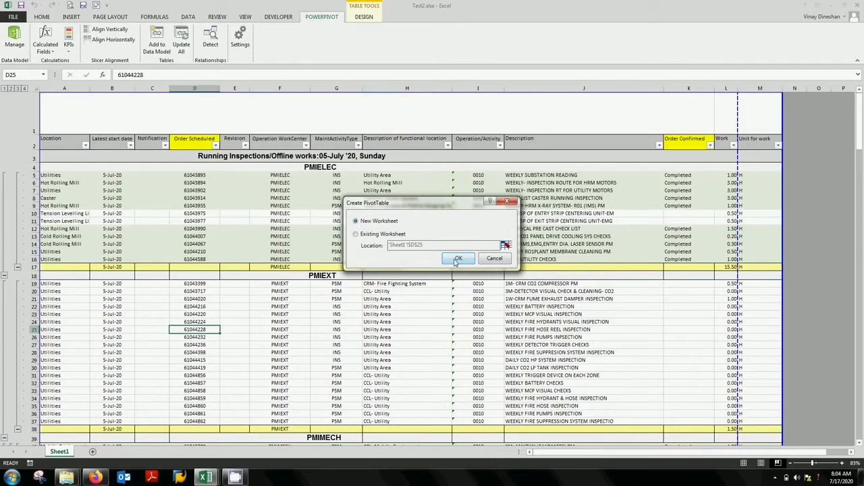
Place the pivot table on a new worksheet with Location as its row labels
{"action": "left_click", "coordinate": [458, 259]}
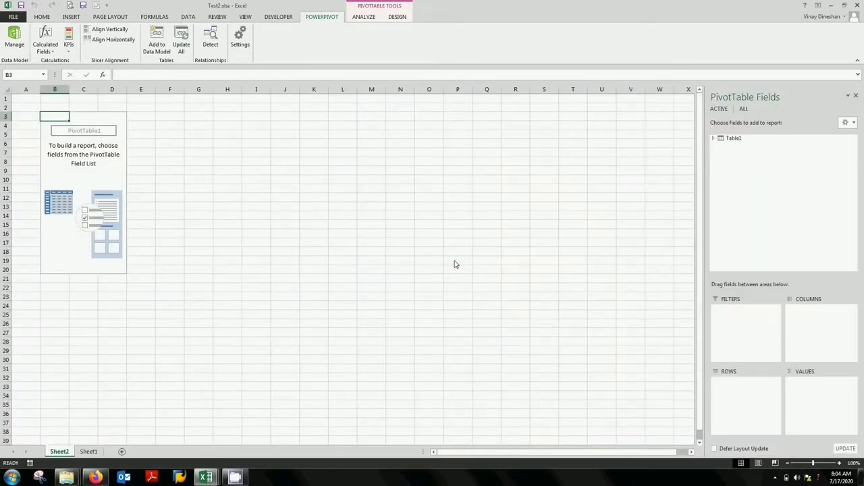
{"action": "mouse_move", "coordinate": [721, 196]}
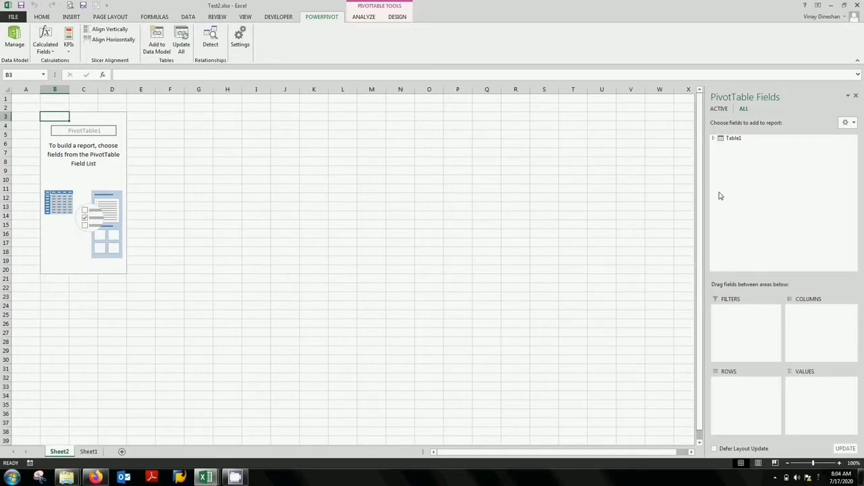
{"action": "left_click", "coordinate": [712, 137]}
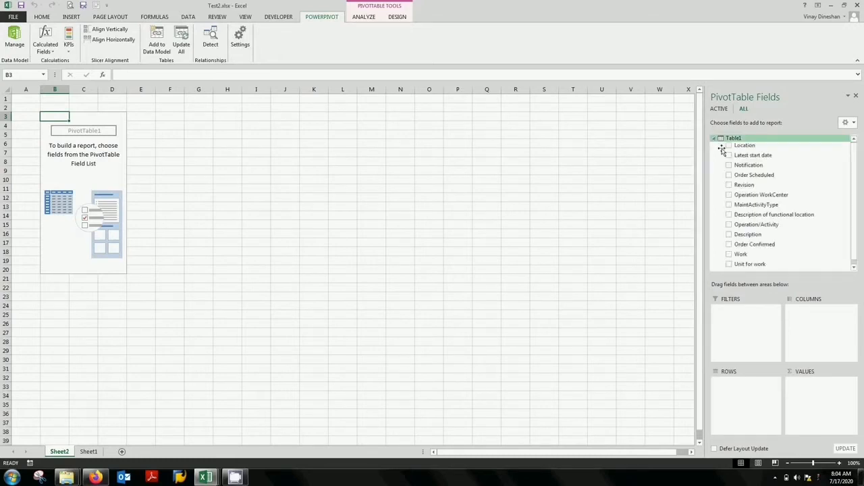
{"action": "left_click", "coordinate": [729, 146]}
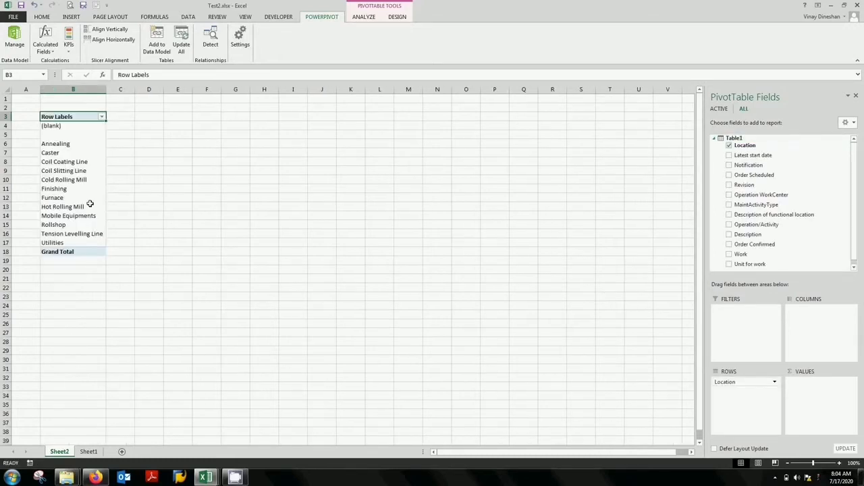
Filter the location rows and add Count of Order Scheduled and Order Confirmed values
{"action": "left_click", "coordinate": [101, 116]}
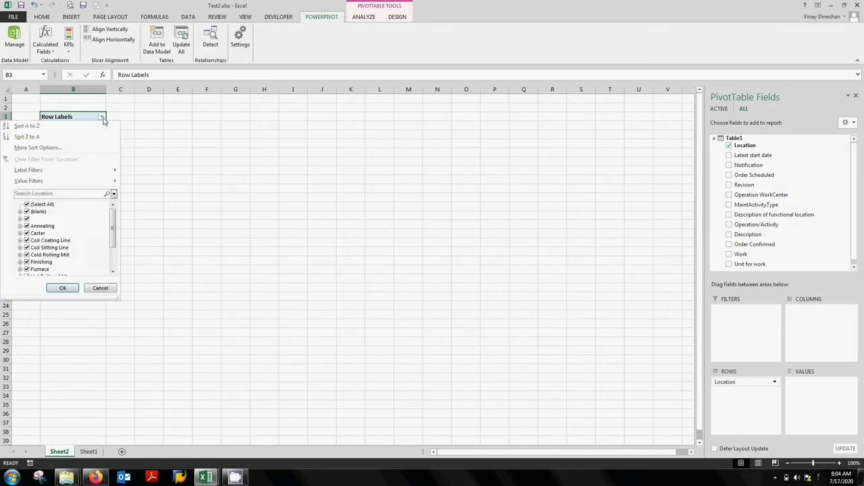
{"action": "left_click", "coordinate": [27, 204]}
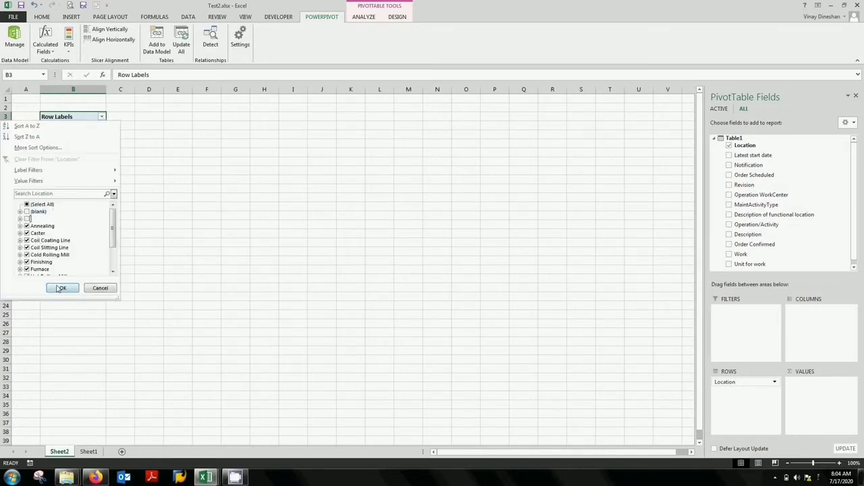
{"action": "left_click", "coordinate": [61, 288]}
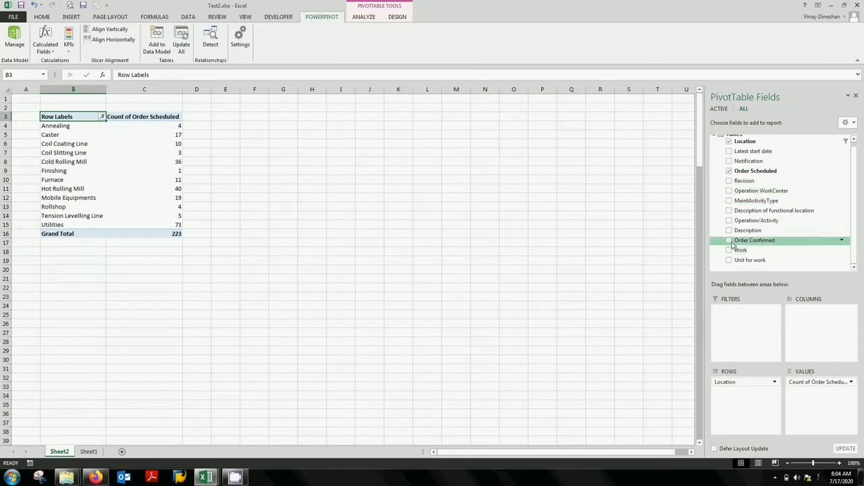
{"action": "left_click", "coordinate": [729, 240]}
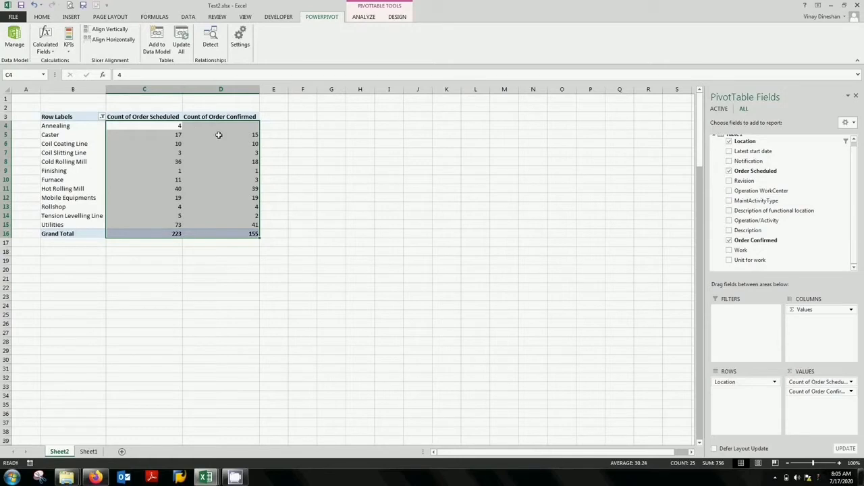
{"action": "mouse_move", "coordinate": [173, 131]}
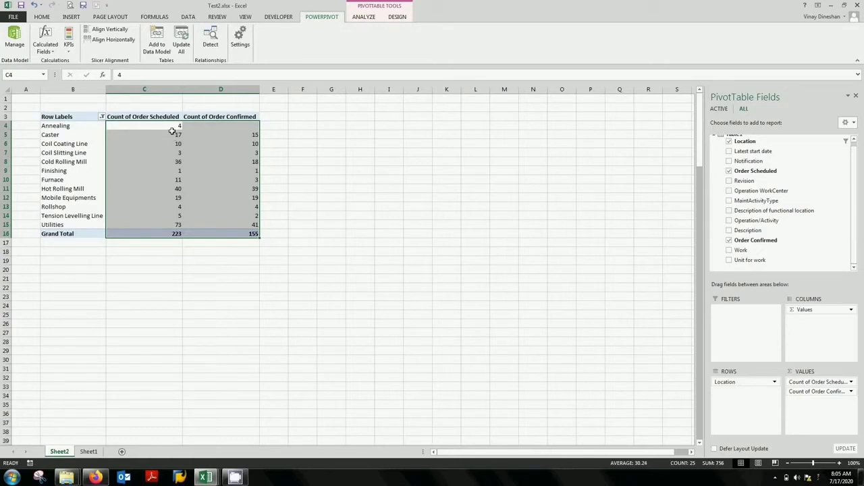
{"action": "mouse_move", "coordinate": [214, 130]}
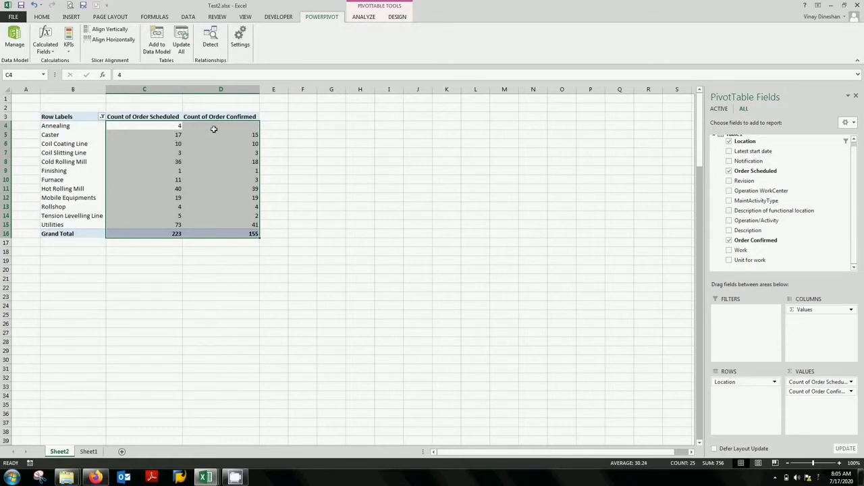
{"action": "mouse_move", "coordinate": [221, 143]}
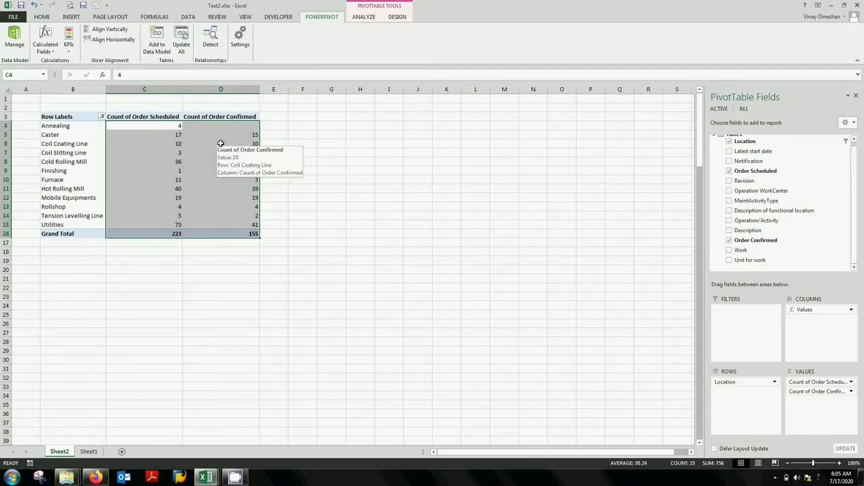
{"action": "left_click", "coordinate": [45, 43]}
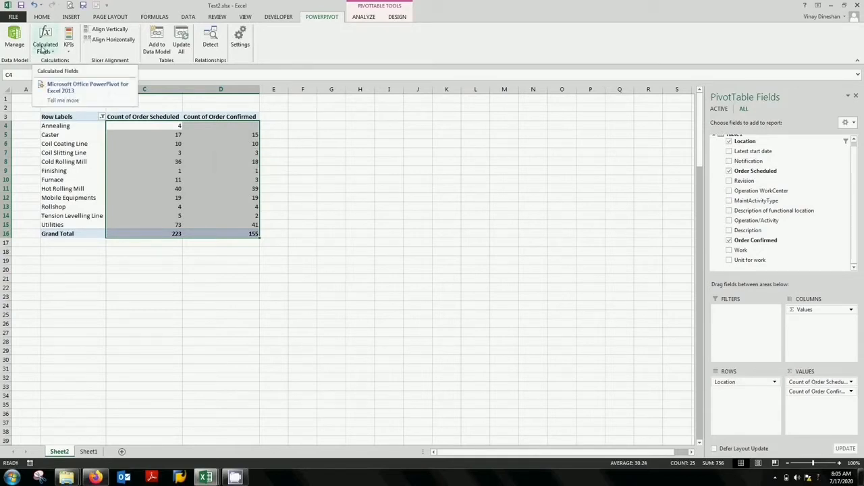
{"action": "left_click", "coordinate": [273, 126]}
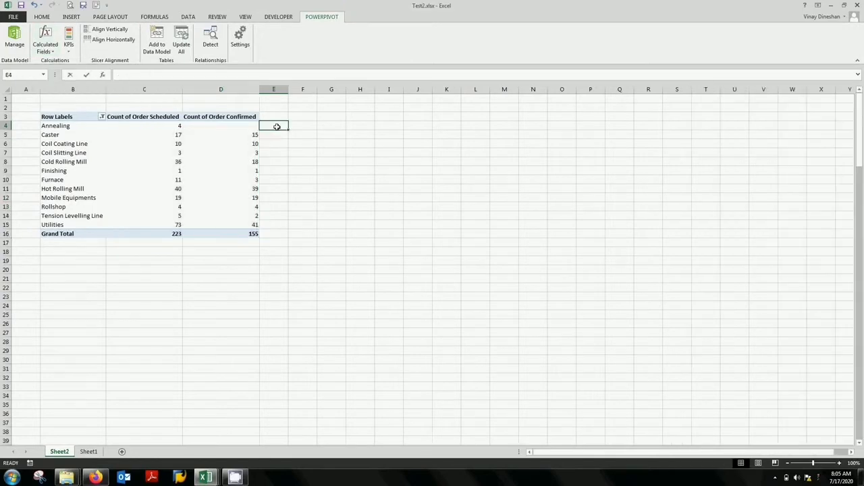
{"action": "type", "text": "=D4/C4"}
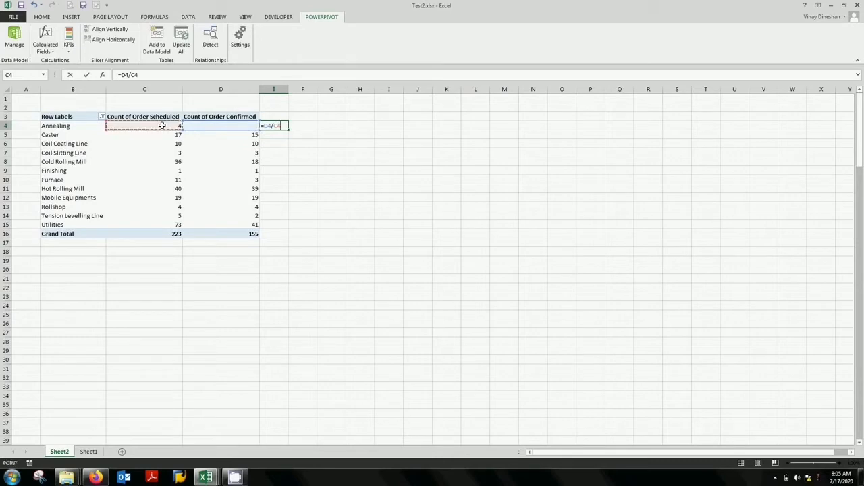
{"action": "key", "text": "Return"}
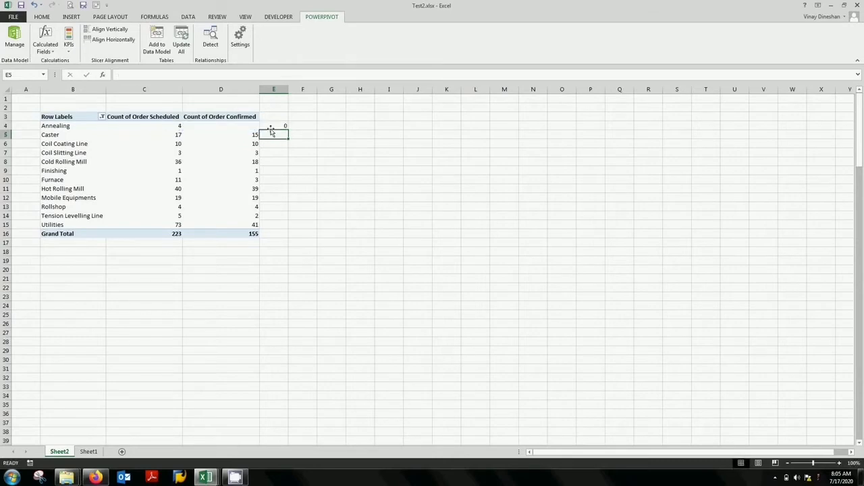
{"action": "left_click", "coordinate": [273, 126]}
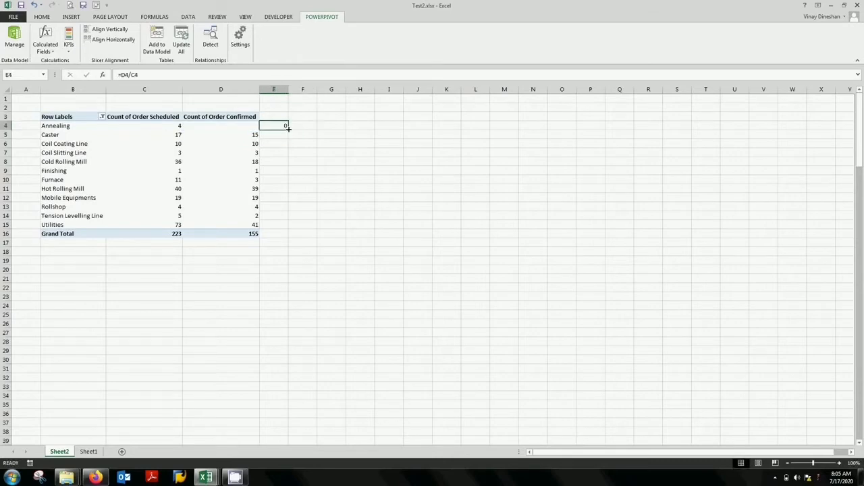
{"action": "left_click_drag", "start_coordinate": [286, 126], "coordinate": [287, 224]}
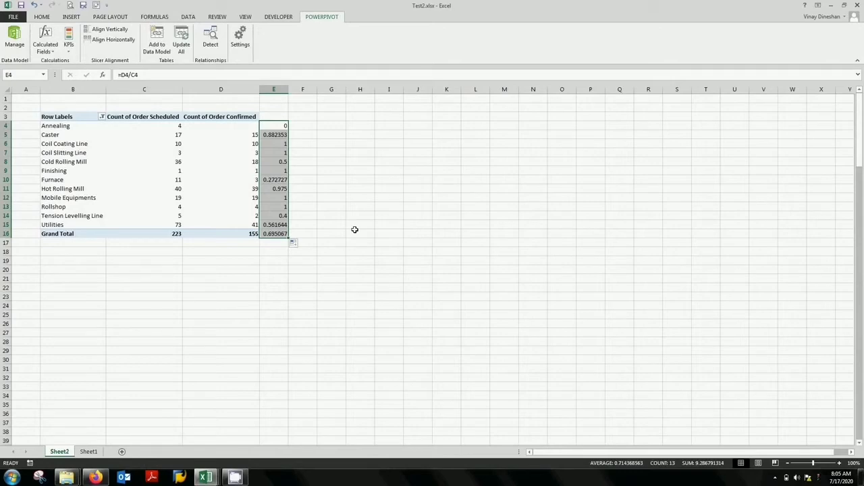
{"action": "key", "text": "Delete"}
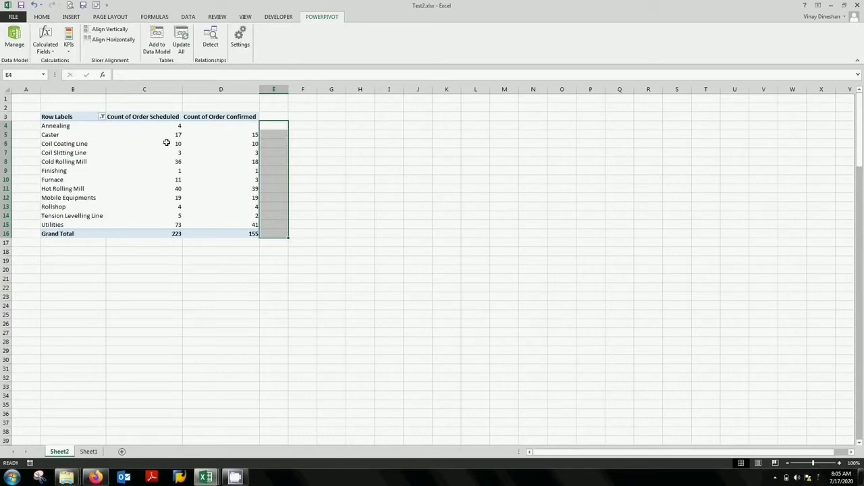
{"action": "mouse_move", "coordinate": [44, 41]}
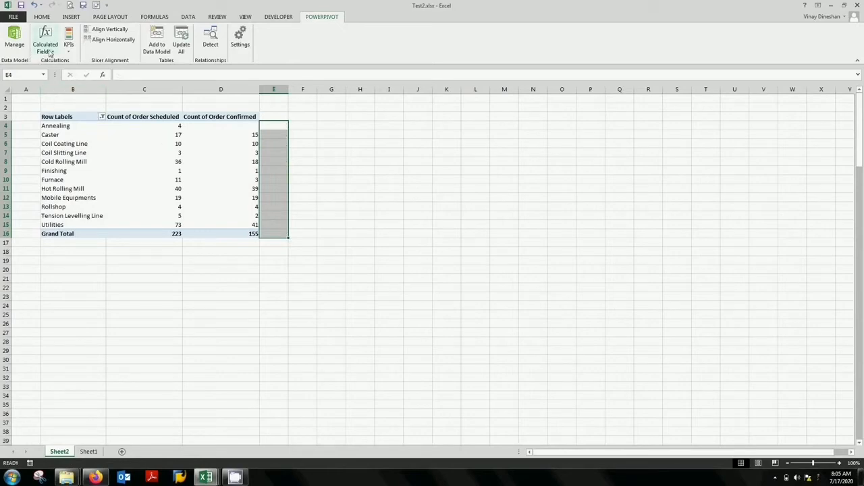
Start a new calculated field named PM Adherence% and begin its formula with table1
{"action": "left_click", "coordinate": [46, 44]}
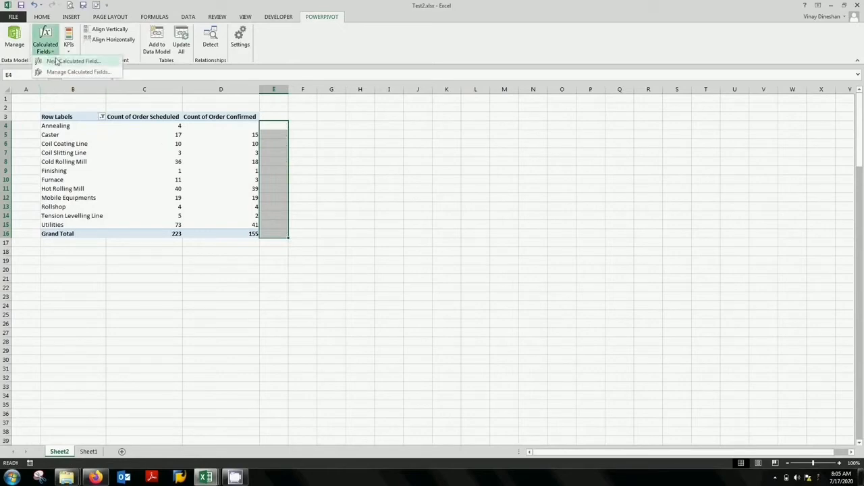
{"action": "left_click", "coordinate": [74, 61]}
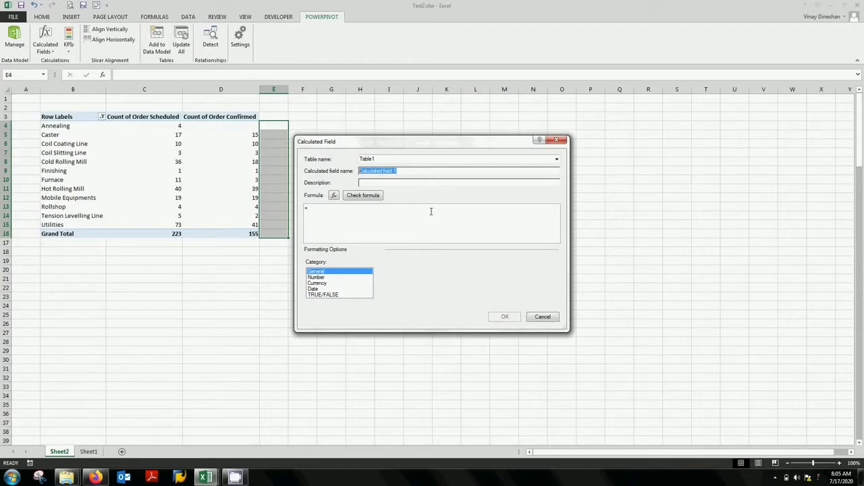
{"action": "type", "text": "PM"}
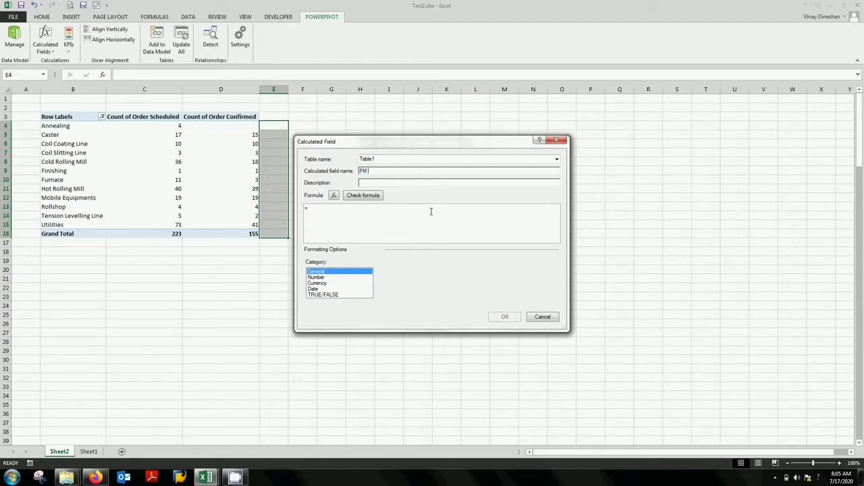
{"action": "type", "text": "Adher"}
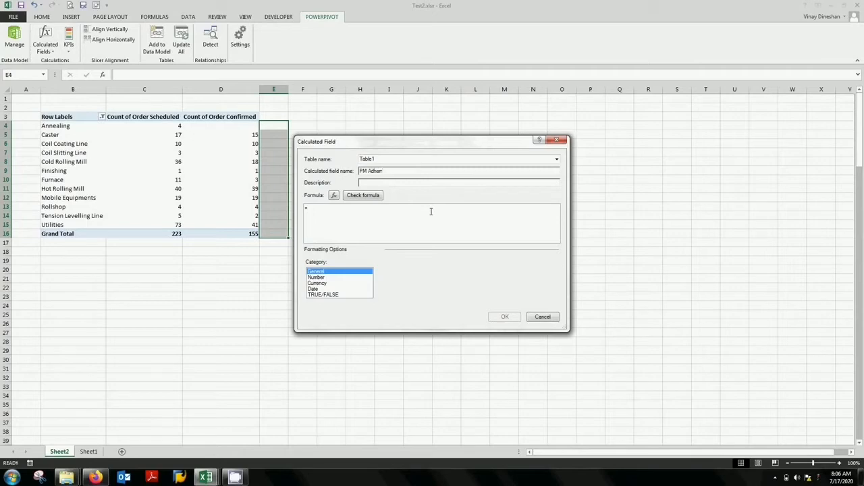
{"action": "type", "text": "en"}
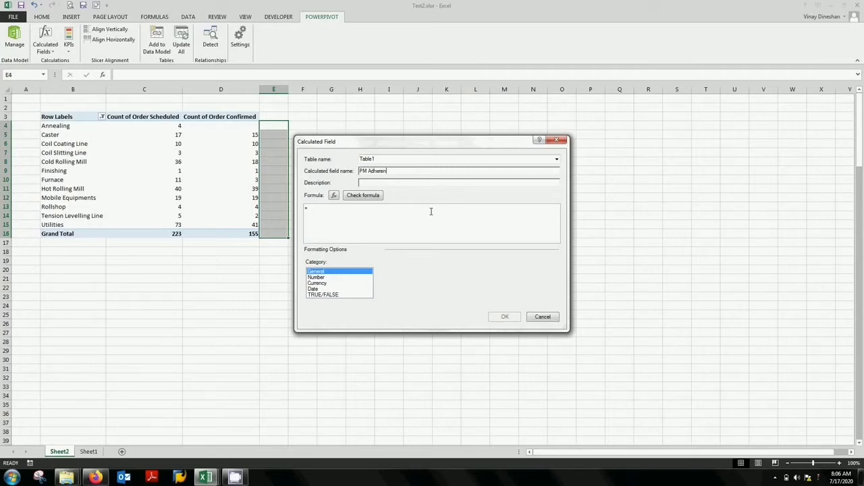
{"action": "type", "text": "ce%"}
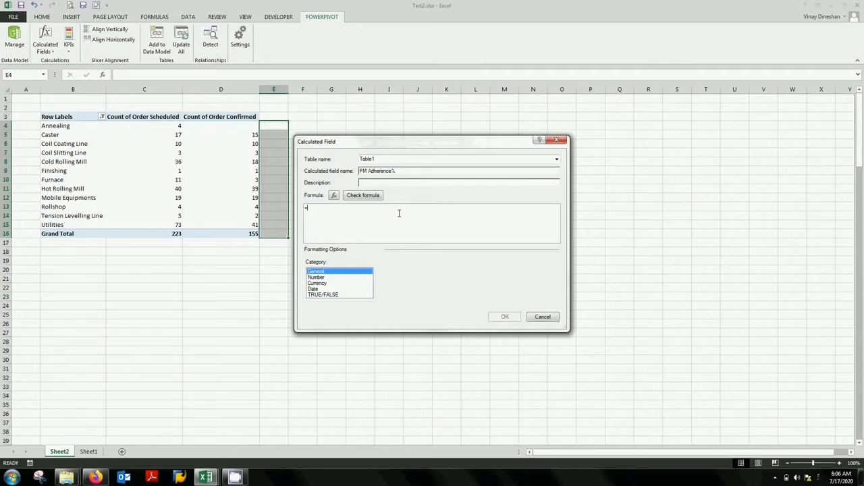
{"action": "type", "text": "ta"}
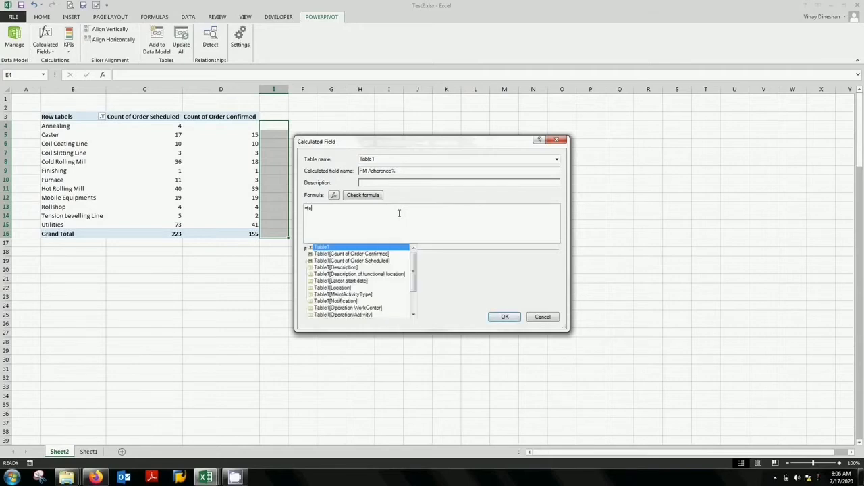
{"action": "type", "text": "bl"}
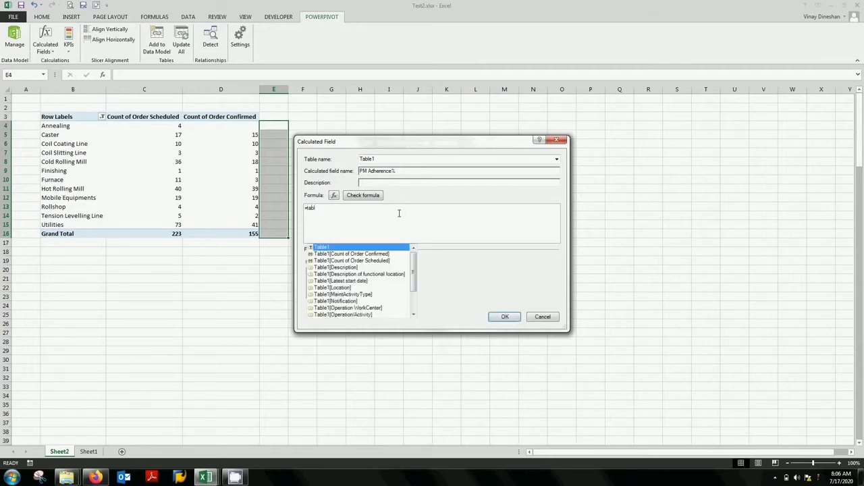
{"action": "type", "text": "e1"}
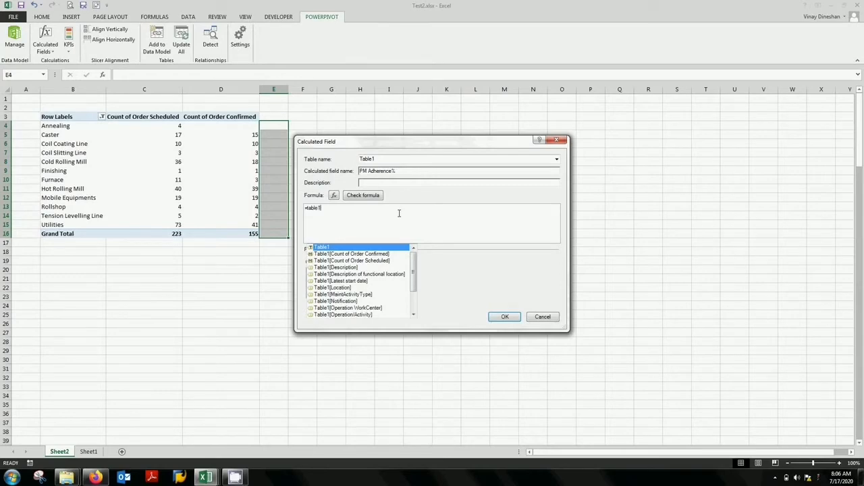
{"action": "mouse_move", "coordinate": [364, 247]}
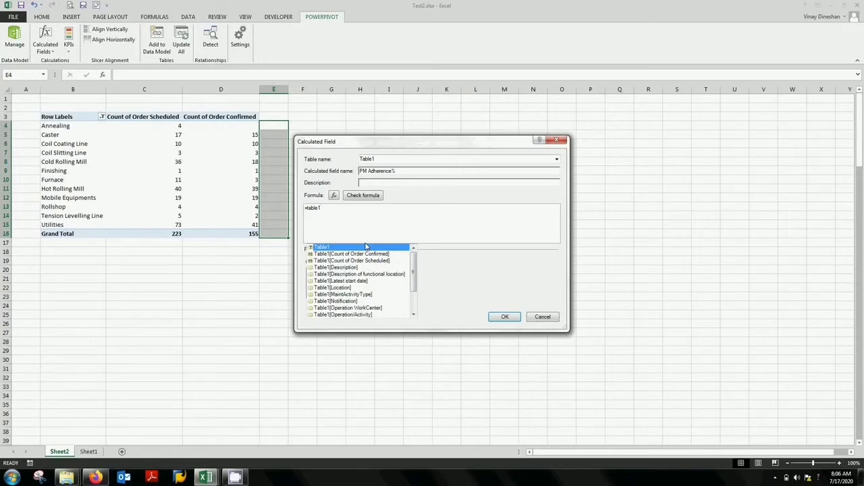
{"action": "mouse_move", "coordinate": [312, 259]}
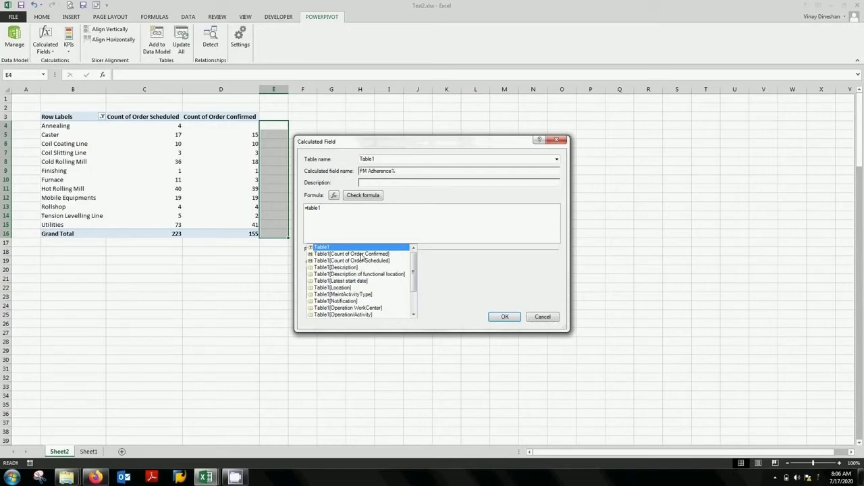
Build the formula Count of Order Confirmed divided by Count of Order Scheduled
{"action": "double_click", "coordinate": [351, 254]}
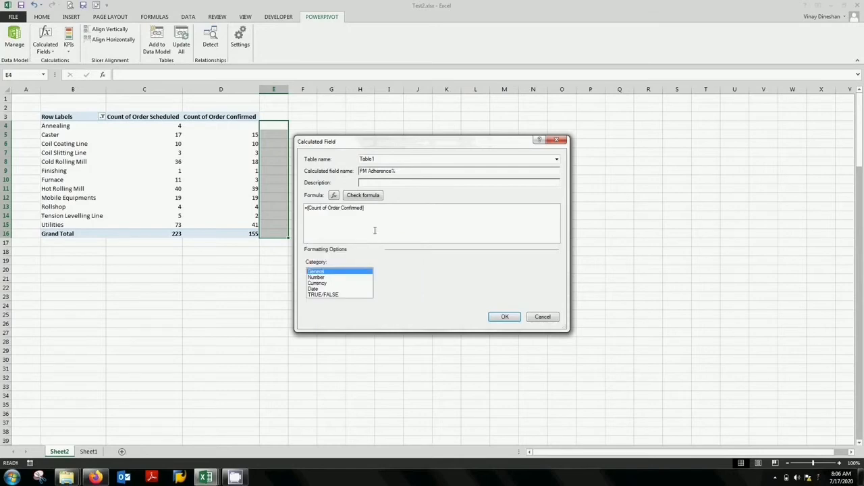
{"action": "type", "text": "/"}
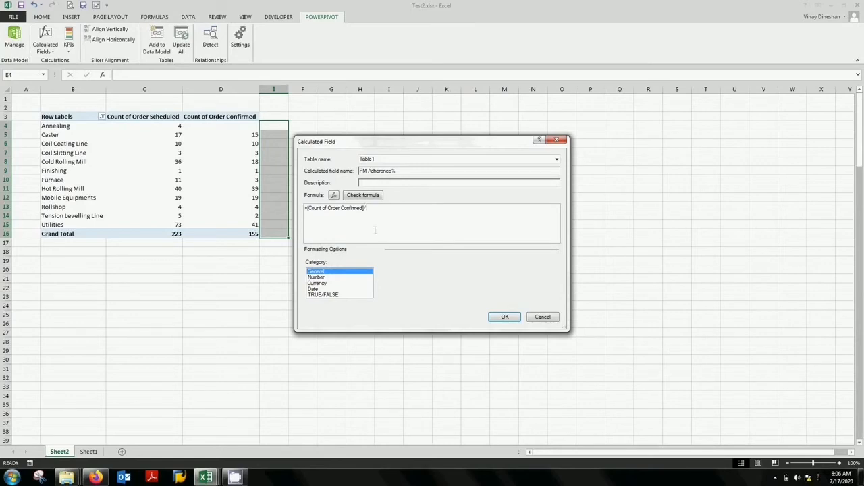
{"action": "type", "text": "table"}
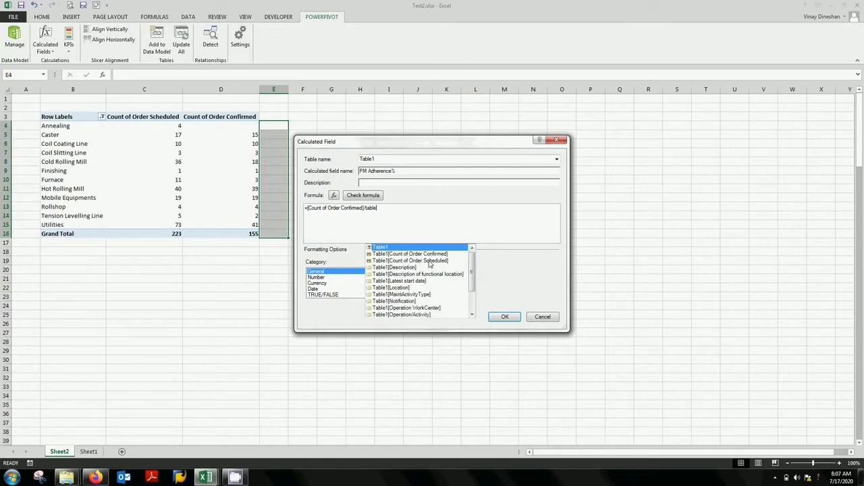
{"action": "double_click", "coordinate": [411, 260]}
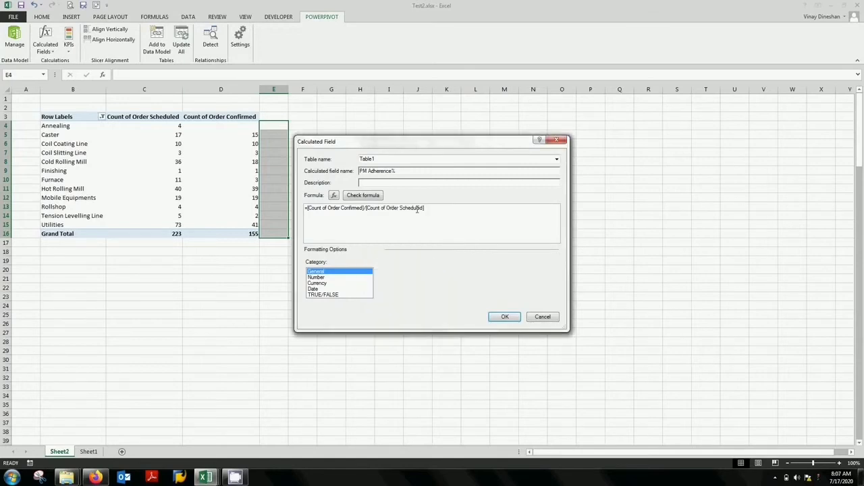
{"action": "mouse_move", "coordinate": [441, 224]}
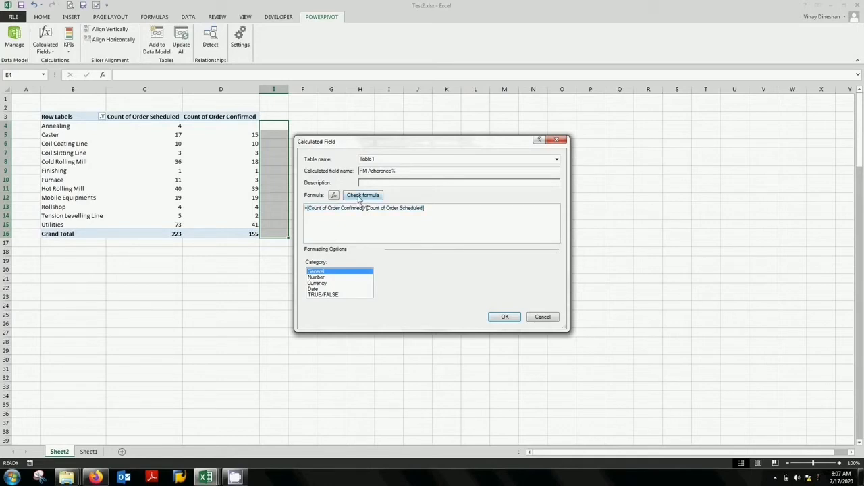
Check the formula, format the field as Number > Decimal Number and create it
{"action": "left_click", "coordinate": [362, 194]}
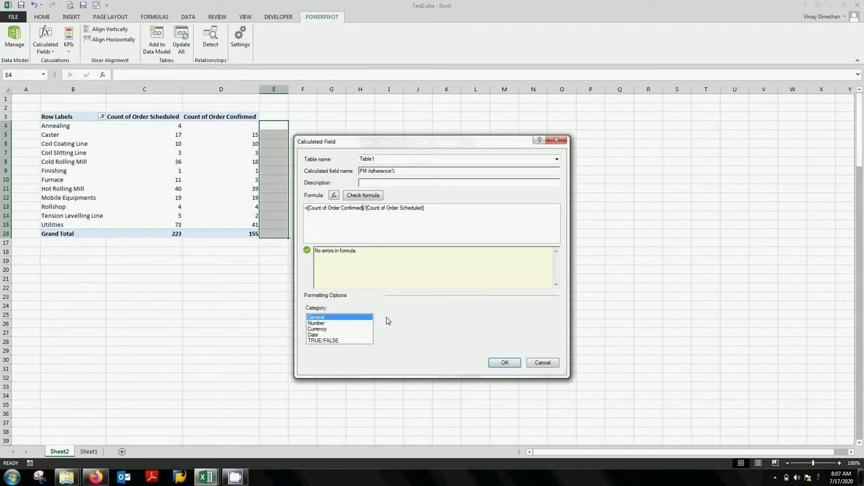
{"action": "left_click", "coordinate": [315, 322]}
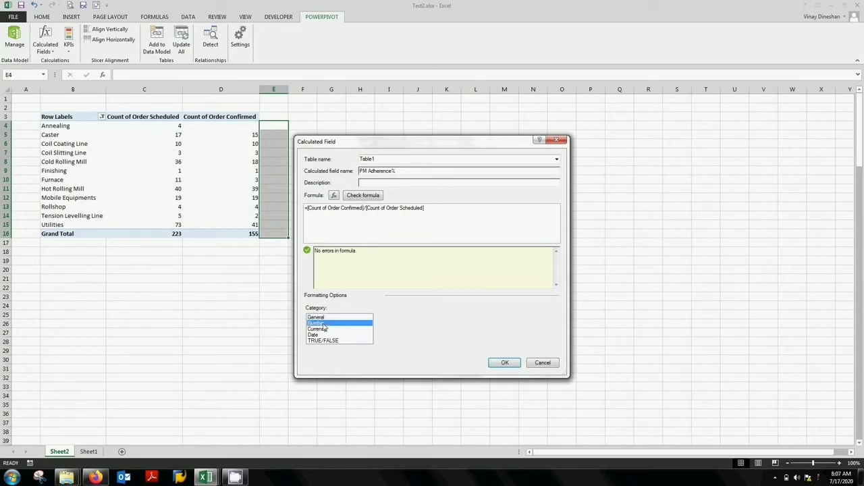
{"action": "left_click", "coordinate": [316, 322]}
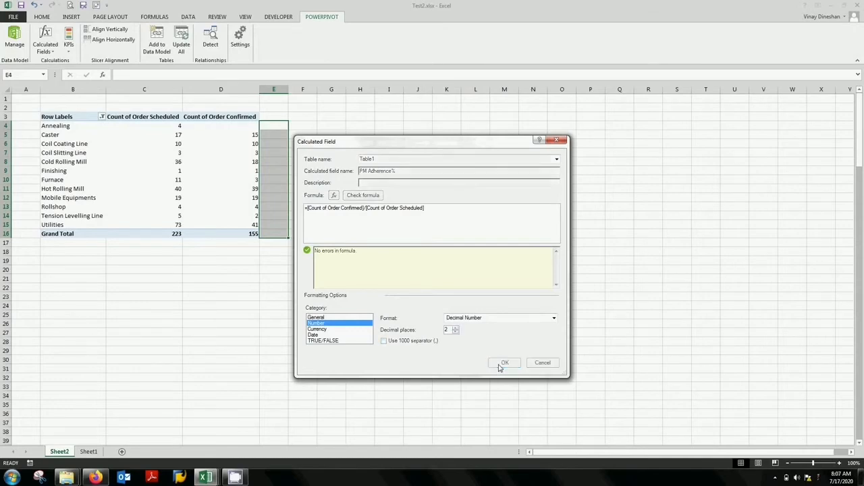
{"action": "left_click", "coordinate": [504, 362]}
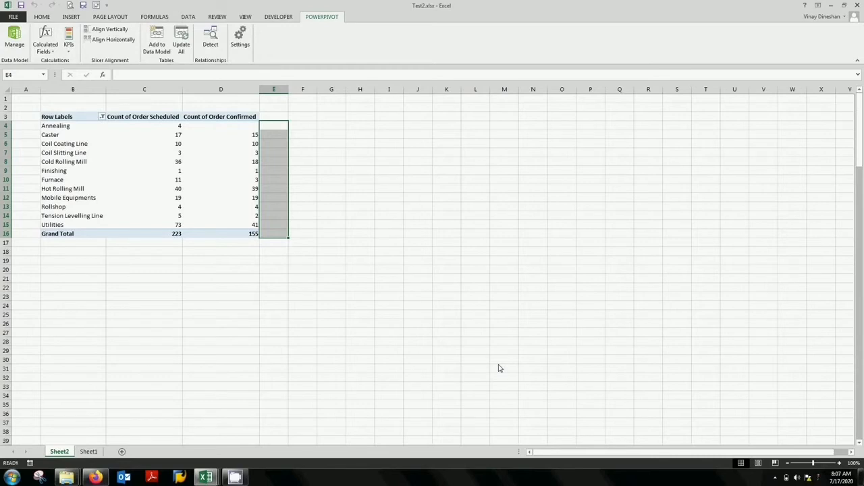
{"action": "left_click", "coordinate": [221, 162]}
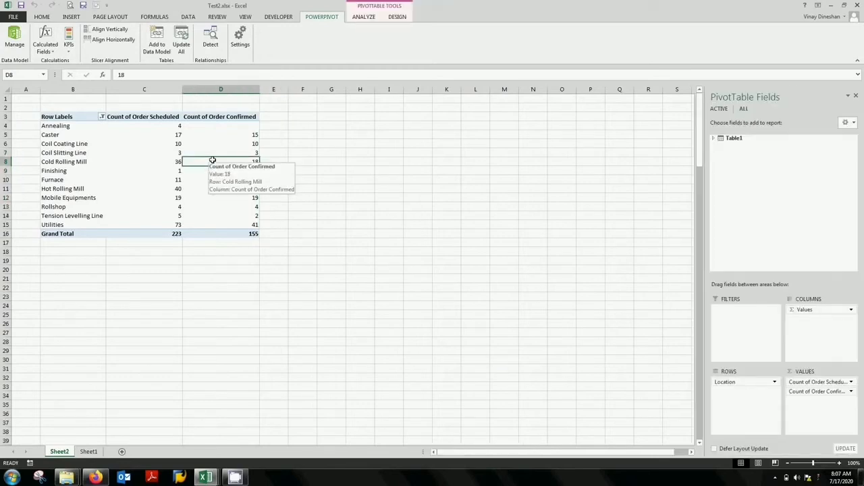
{"action": "left_click", "coordinate": [46, 40]}
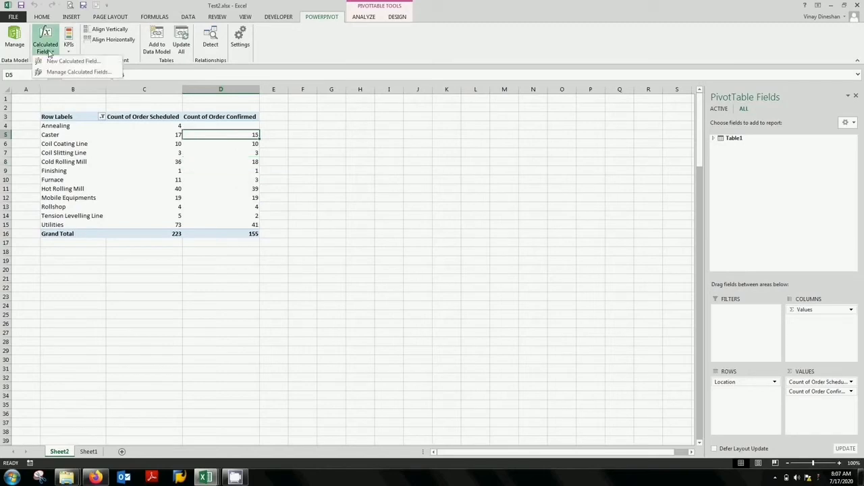
{"action": "left_click", "coordinate": [78, 72]}
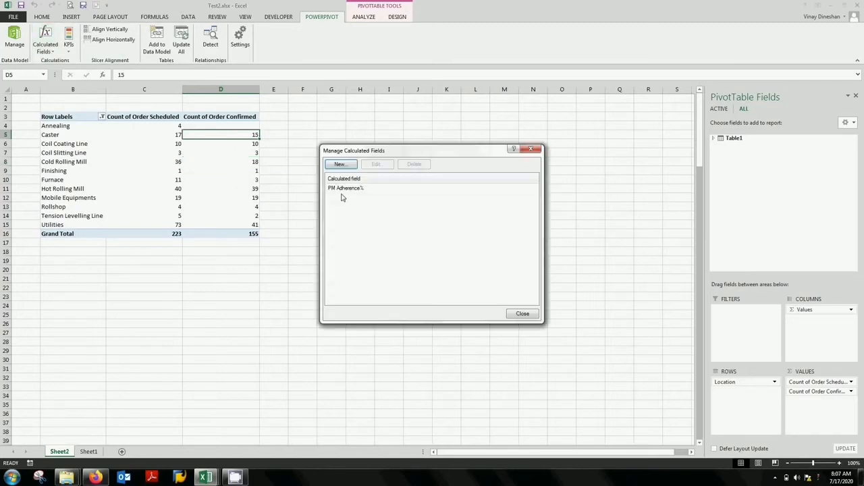
{"action": "left_click", "coordinate": [345, 188]}
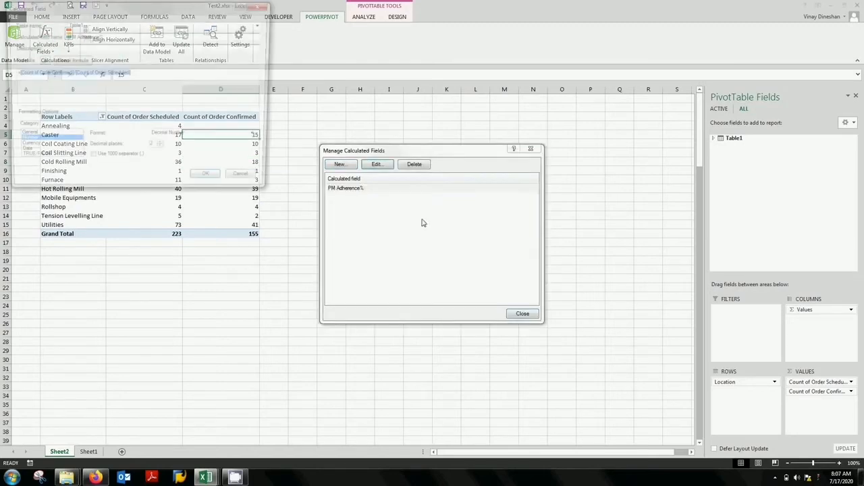
{"action": "left_click", "coordinate": [376, 165]}
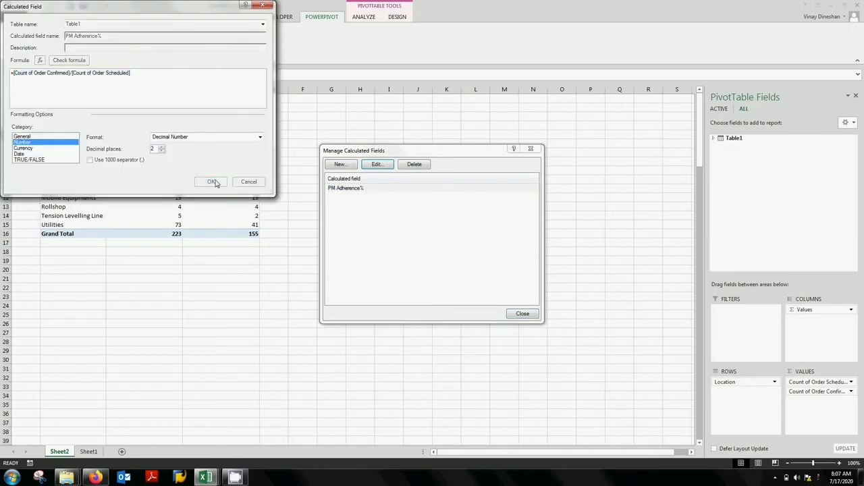
{"action": "left_click", "coordinate": [210, 181]}
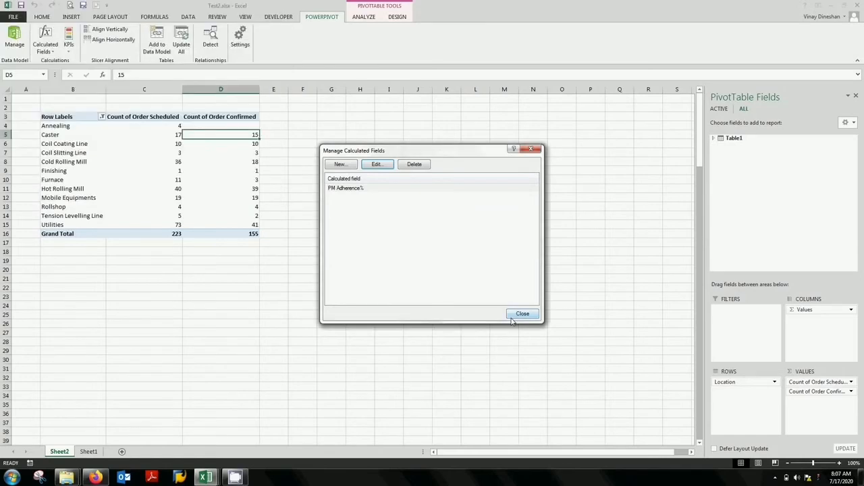
{"action": "left_click", "coordinate": [522, 314]}
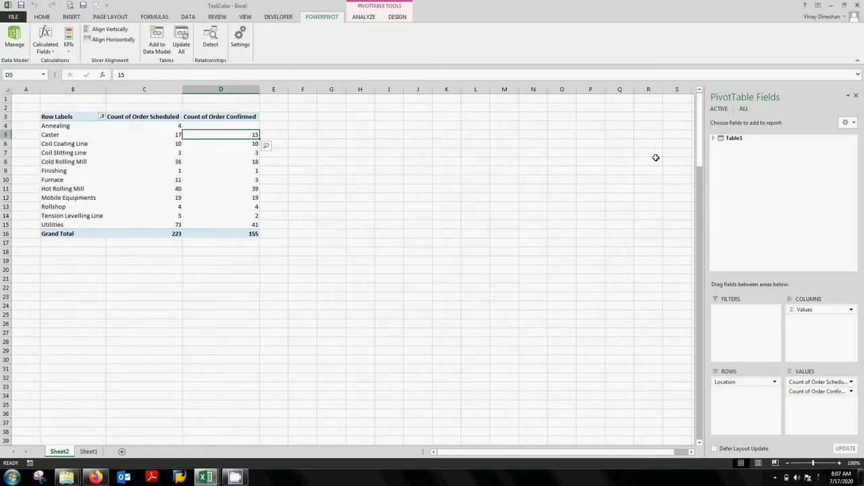
Add PM Adherence% from Table1 to the pivot values, giving each location its ratio (0.70 overall)
{"action": "left_click", "coordinate": [713, 137]}
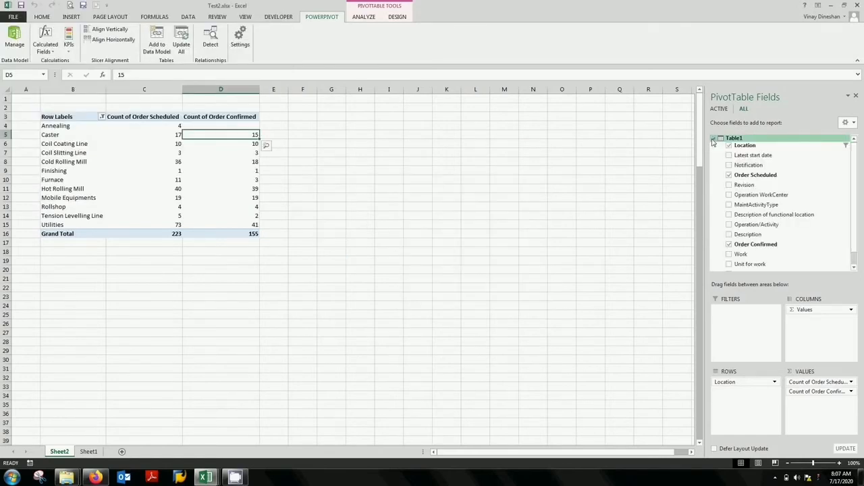
{"action": "scroll", "scroll_direction": "down", "scroll_amount": 3}
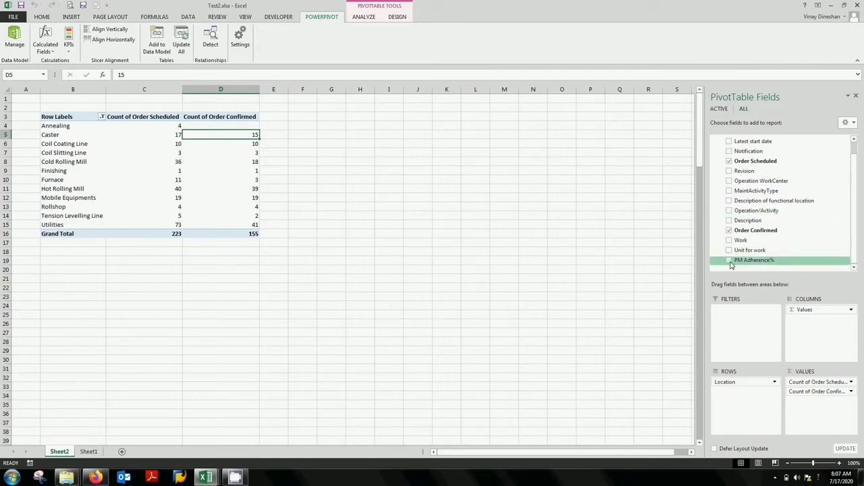
{"action": "left_click", "coordinate": [729, 260]}
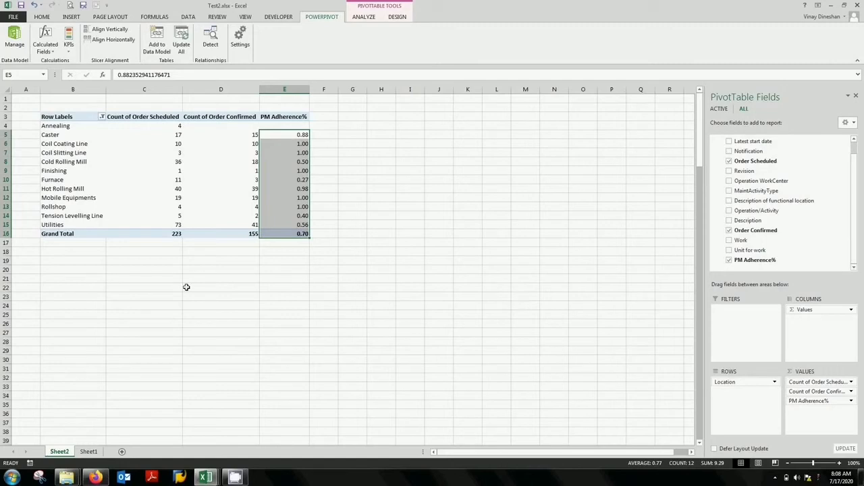
{"action": "mouse_move", "coordinate": [301, 240]}
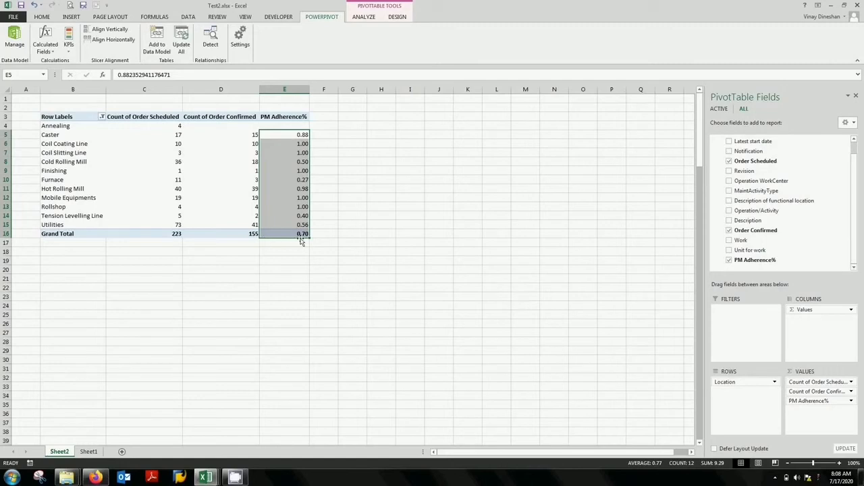
{"action": "mouse_move", "coordinate": [318, 262]}
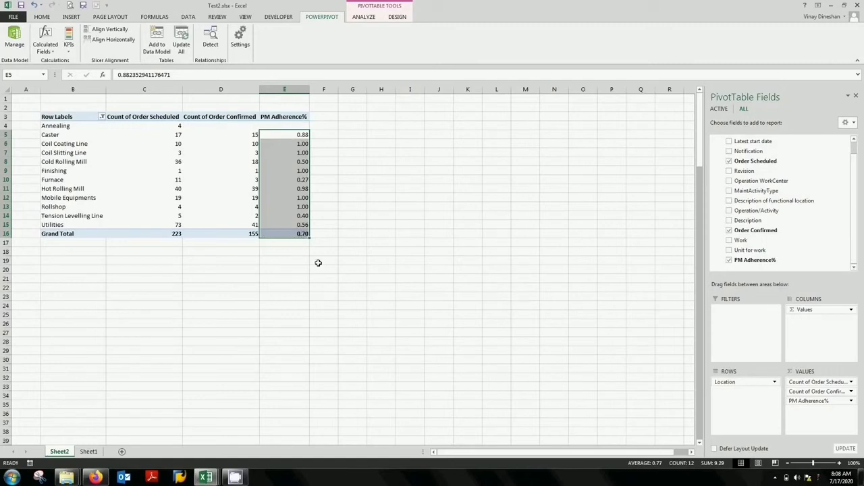
{"action": "mouse_move", "coordinate": [313, 264]}
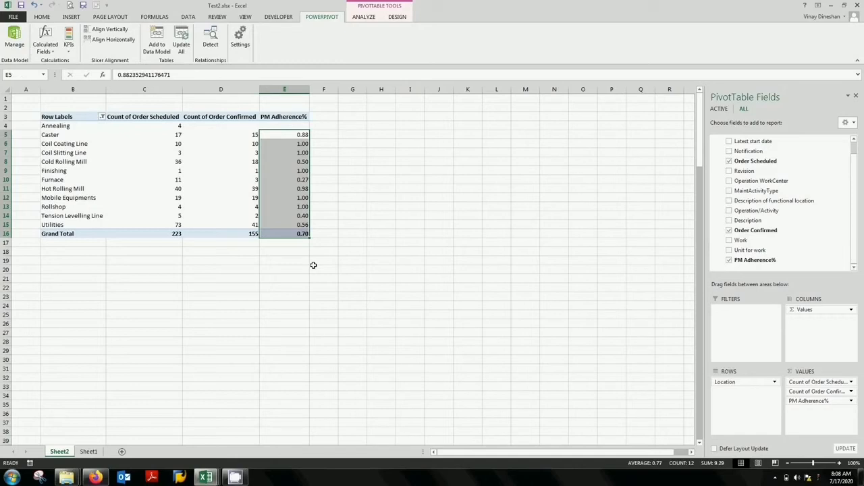
{"action": "mouse_move", "coordinate": [303, 189]}
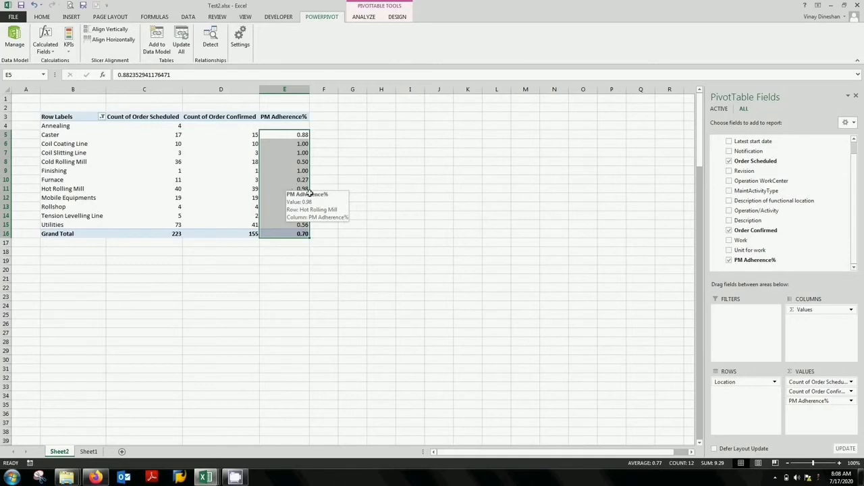
{"action": "mouse_move", "coordinate": [363, 232]}
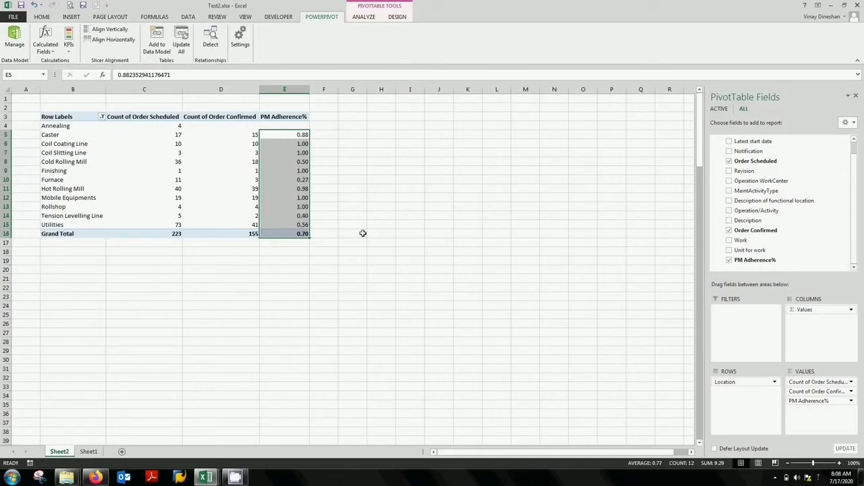
{"action": "mouse_move", "coordinate": [357, 244]}
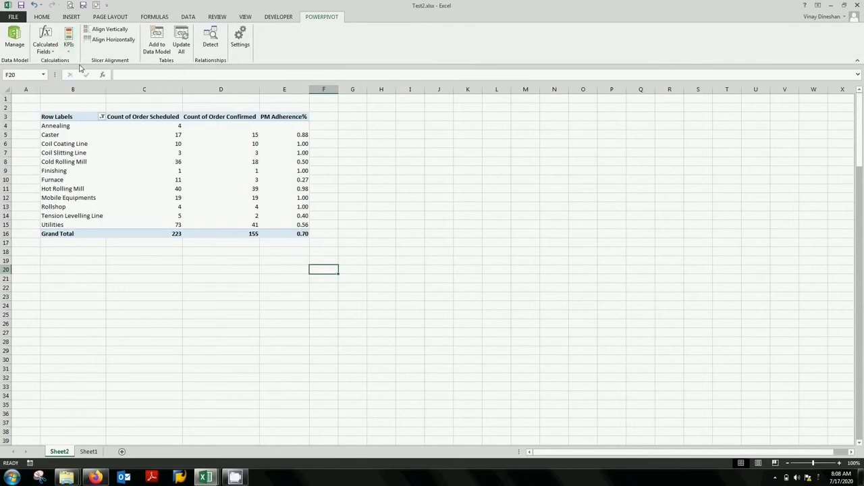
Base a new KPI on PM Adherence% with an absolute 0.8 target, red below and green above
{"action": "left_click", "coordinate": [67, 38]}
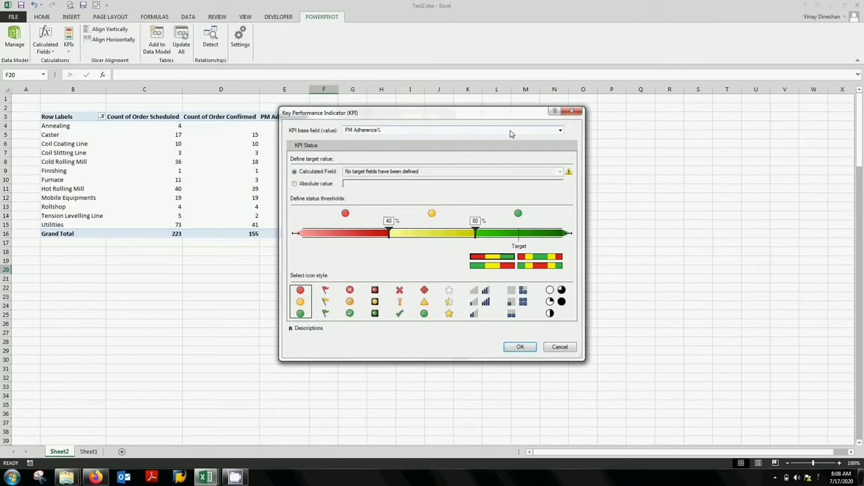
{"action": "left_click", "coordinate": [453, 130]}
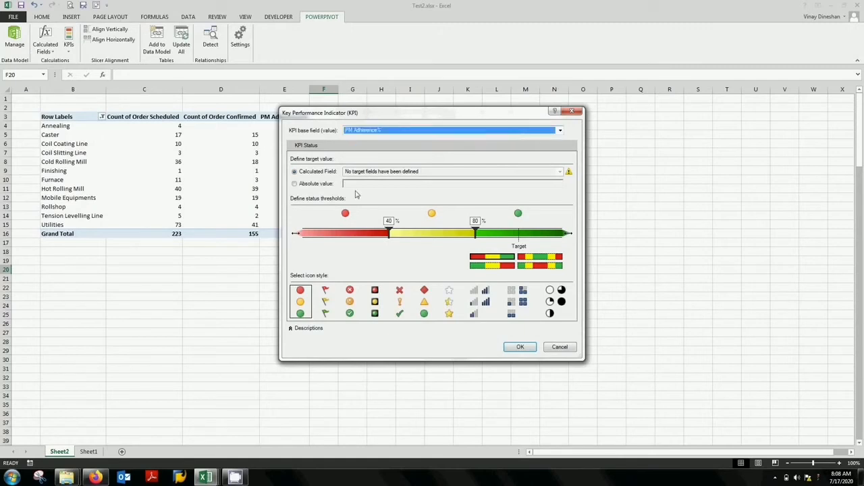
{"action": "mouse_move", "coordinate": [319, 189]}
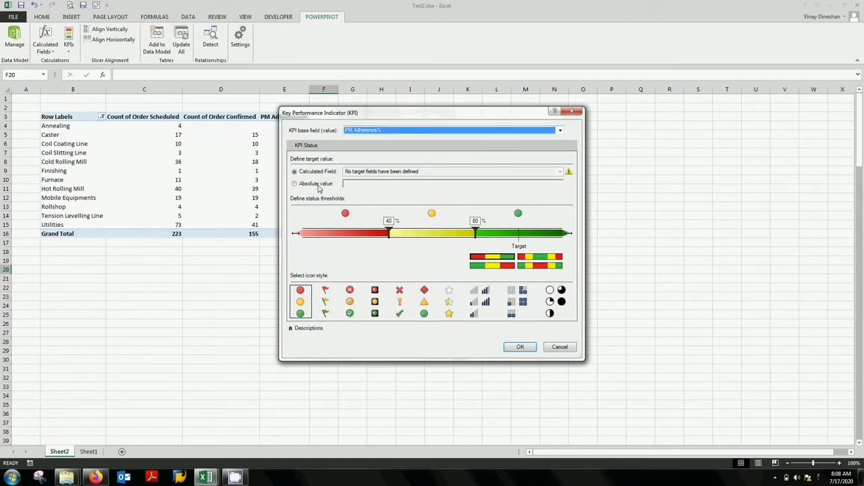
{"action": "left_click", "coordinate": [294, 184]}
{"action": "type", "text": "100"}
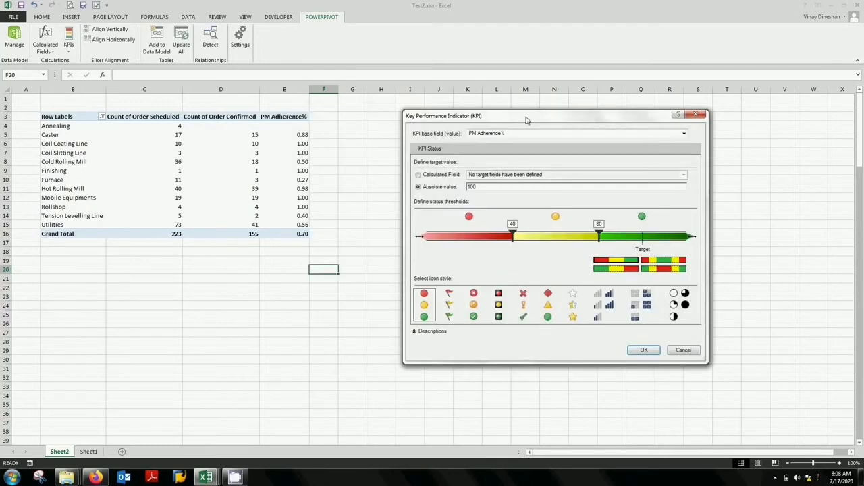
{"action": "left_click", "coordinate": [472, 187]}
{"action": "type", "text": "0.8"}
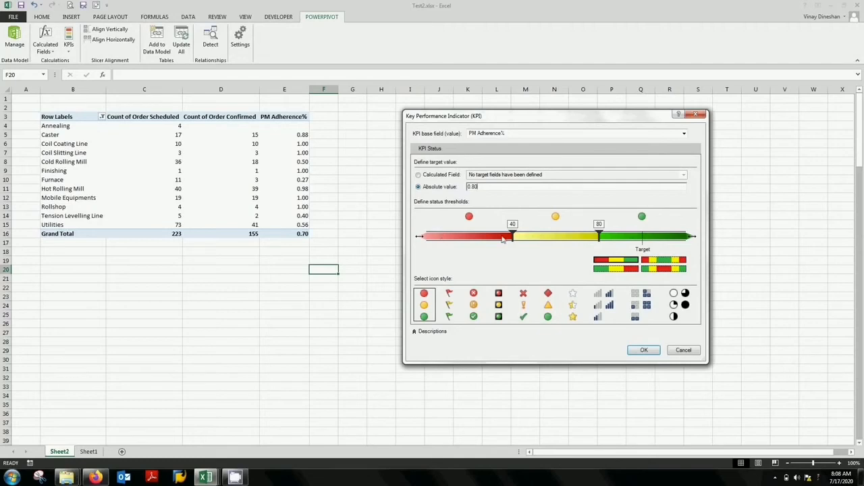
{"action": "mouse_move", "coordinate": [526, 242]}
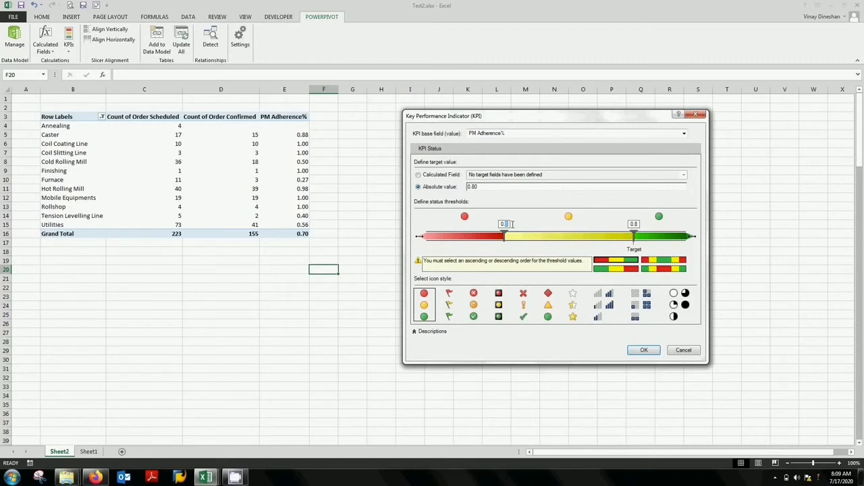
{"action": "type", "text": "0.7999"}
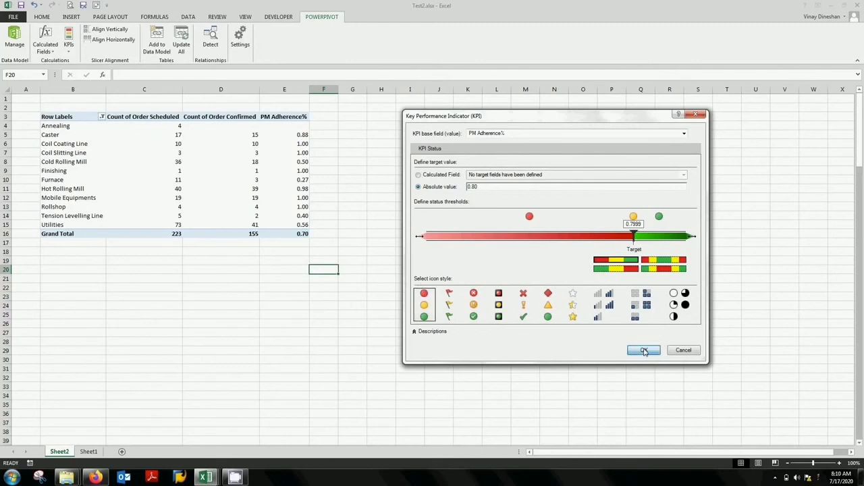
Confirm the KPI and add its Goal (0.8) and red/green Status icons to the pivot table
{"action": "left_click", "coordinate": [643, 350]}
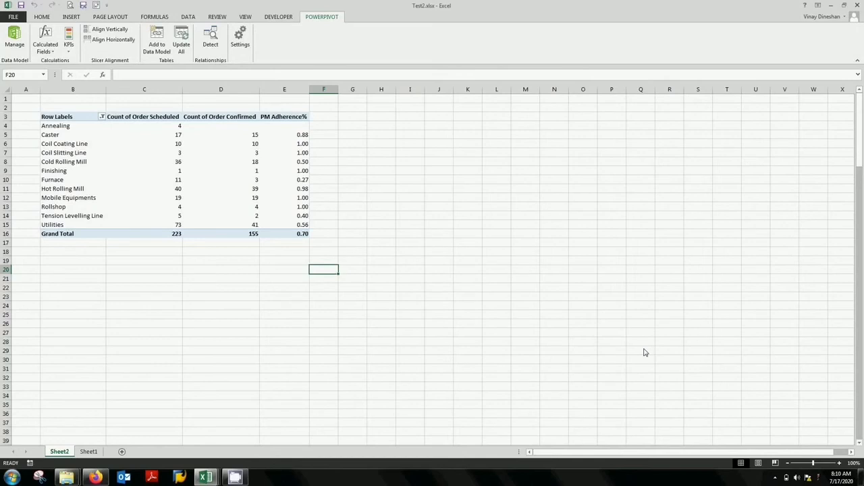
{"action": "left_click", "coordinate": [283, 216]}
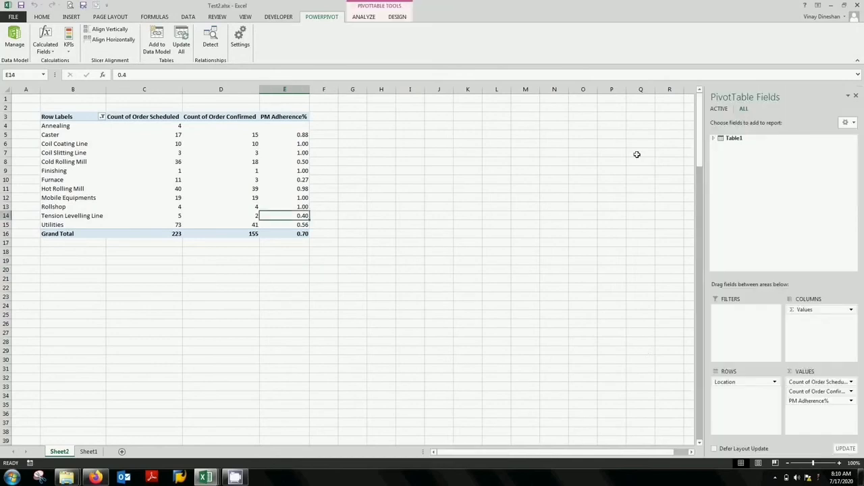
{"action": "left_click", "coordinate": [713, 137]}
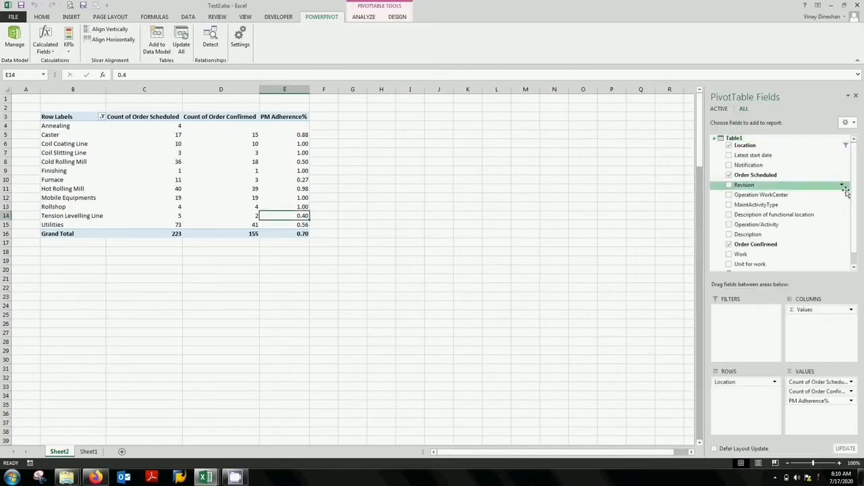
{"action": "scroll", "scroll_direction": "down", "scroll_amount": 3}
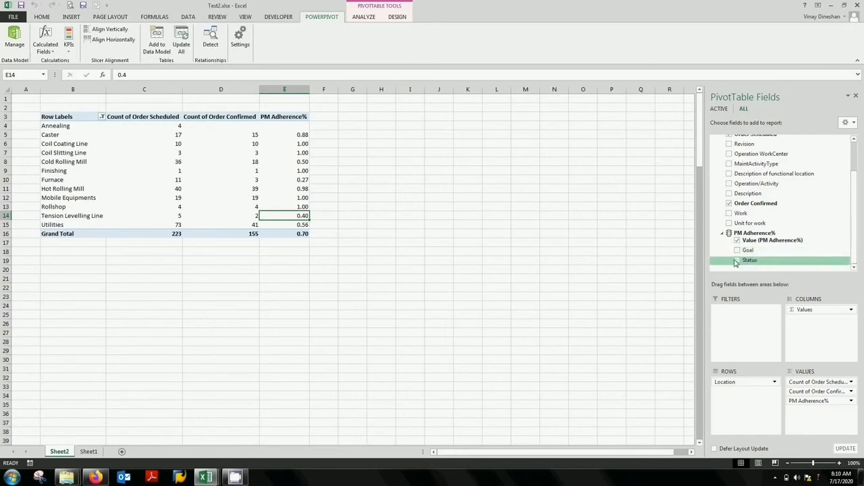
{"action": "mouse_move", "coordinate": [740, 263]}
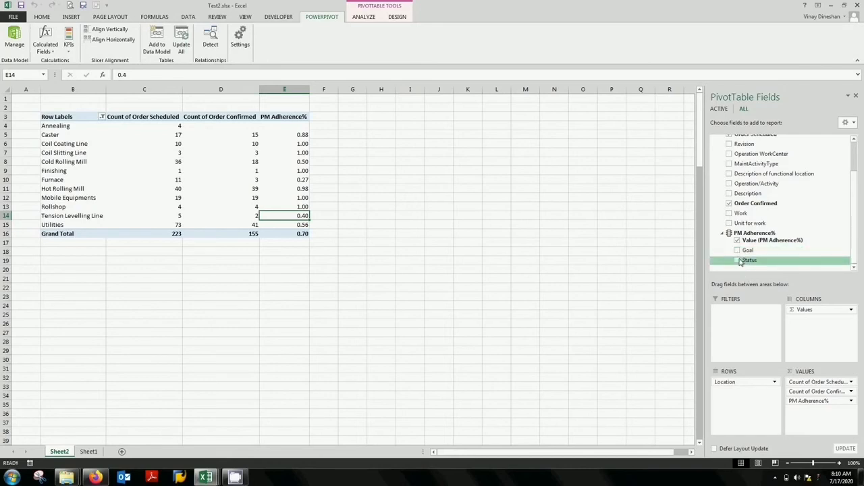
{"action": "mouse_move", "coordinate": [748, 250]}
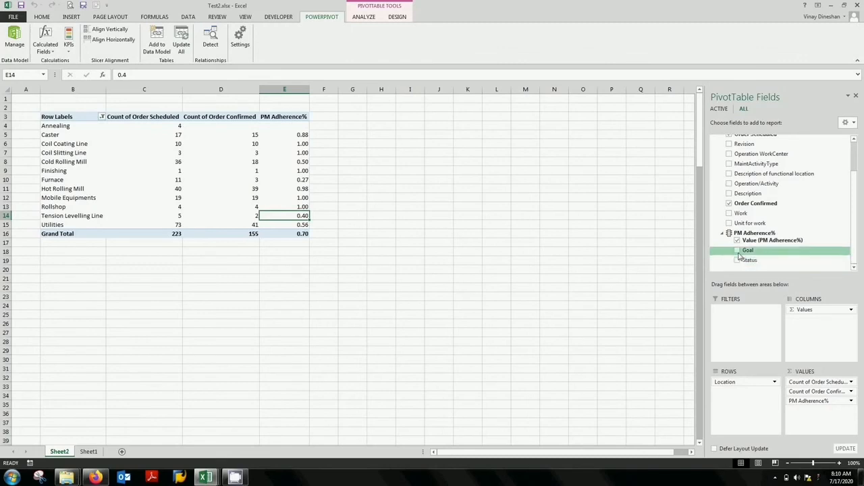
{"action": "left_click", "coordinate": [737, 250]}
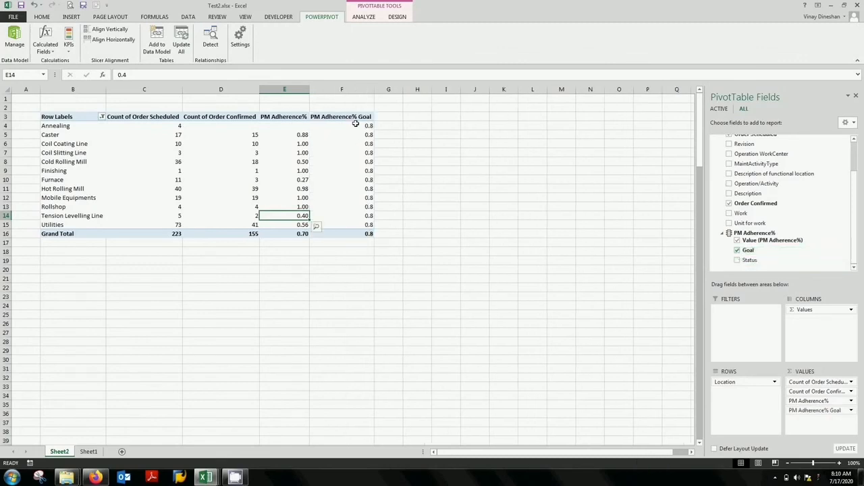
{"action": "mouse_move", "coordinate": [749, 259]}
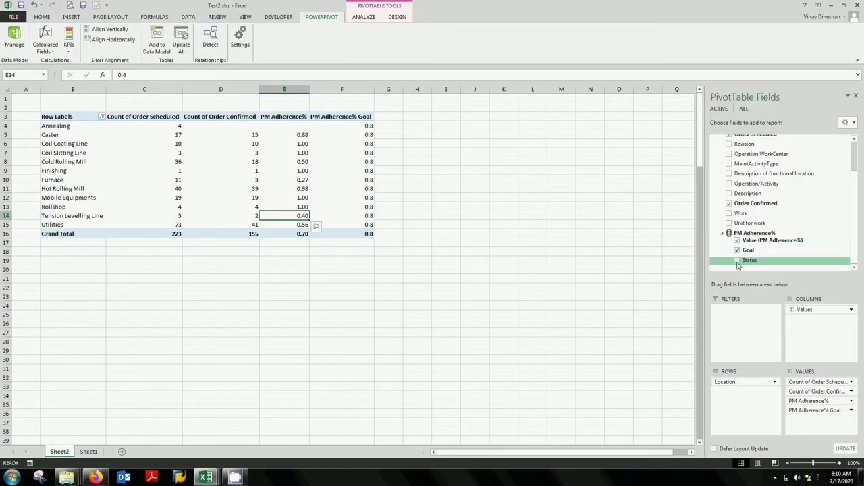
{"action": "left_click", "coordinate": [737, 259]}
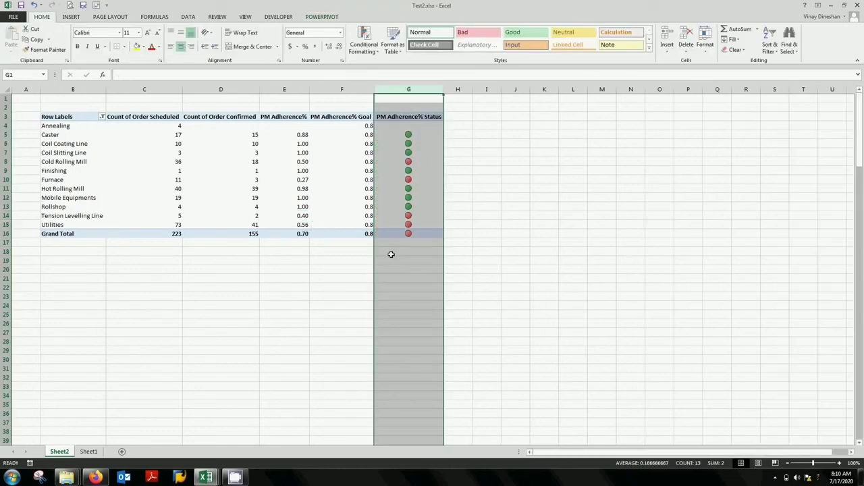
Show the PM Adherence% and Goal cells as whole percentages (88%, 80%) and review the mill rows
{"action": "left_click", "coordinate": [407, 268]}
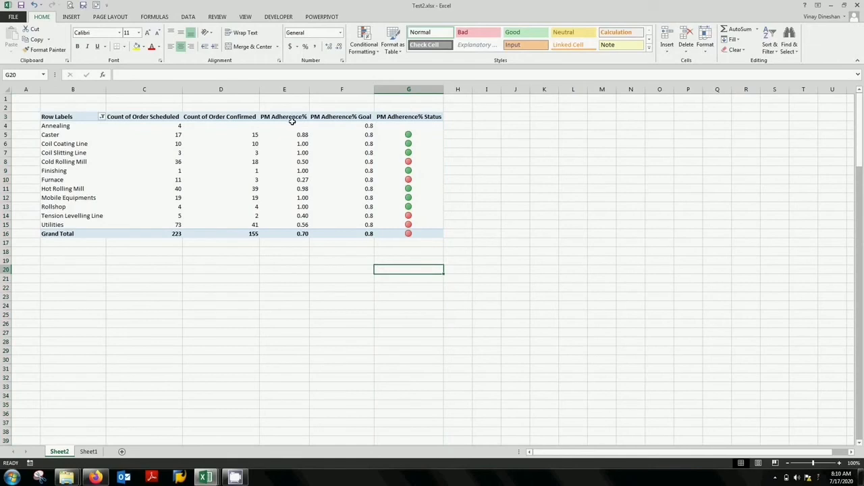
{"action": "left_click_drag", "start_coordinate": [283, 125], "coordinate": [340, 233]}
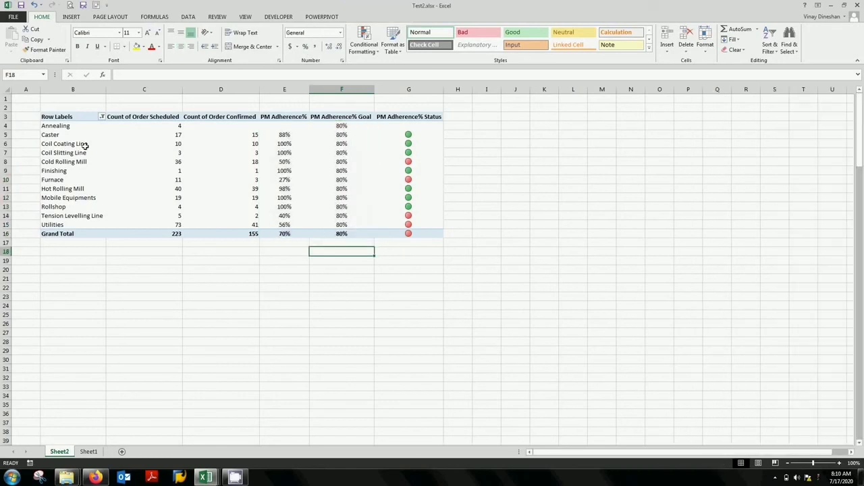
{"action": "mouse_move", "coordinate": [65, 143]}
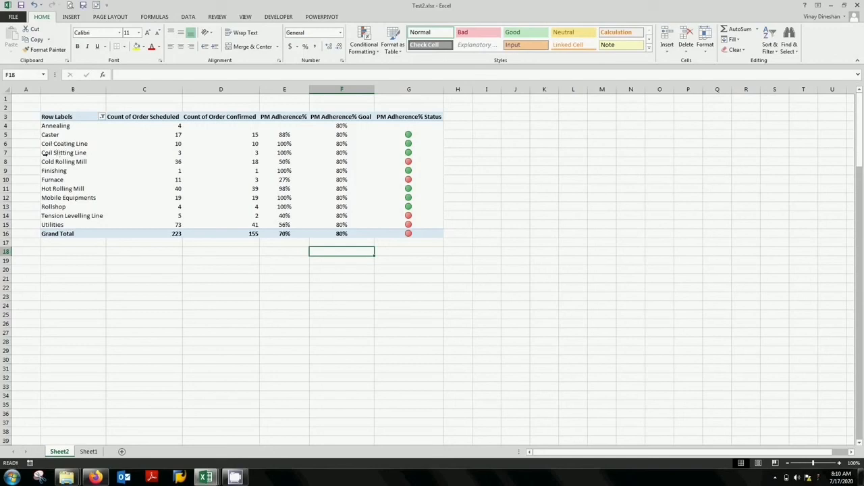
{"action": "left_click", "coordinate": [72, 162]}
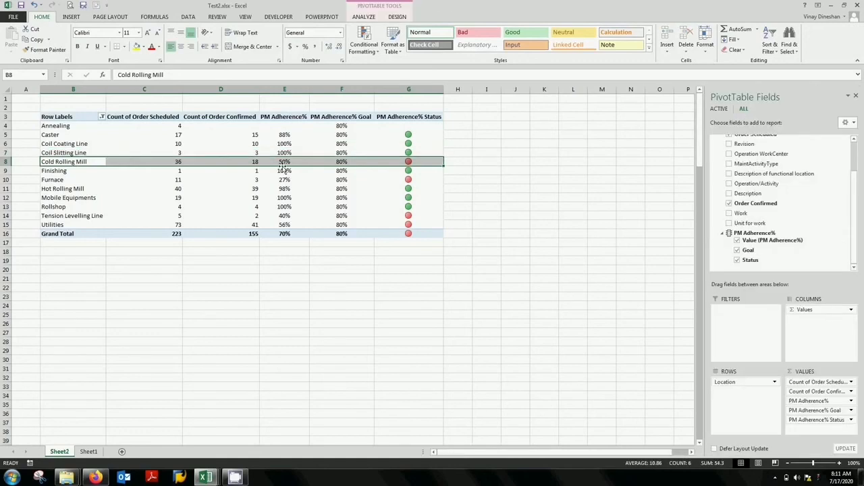
{"action": "left_click", "coordinate": [284, 162]}
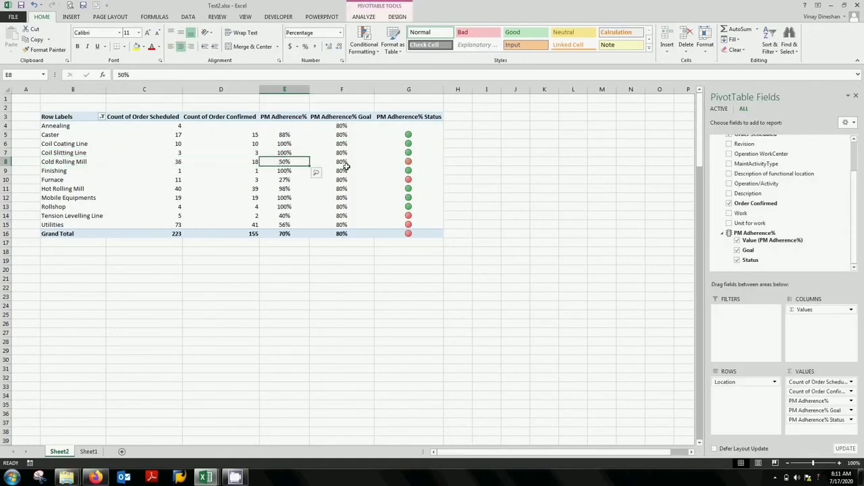
{"action": "mouse_move", "coordinate": [342, 162]}
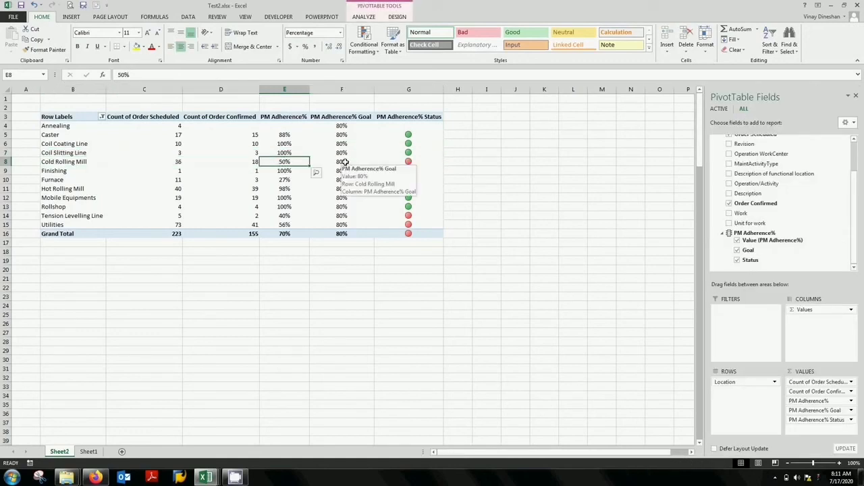
{"action": "mouse_move", "coordinate": [408, 162]}
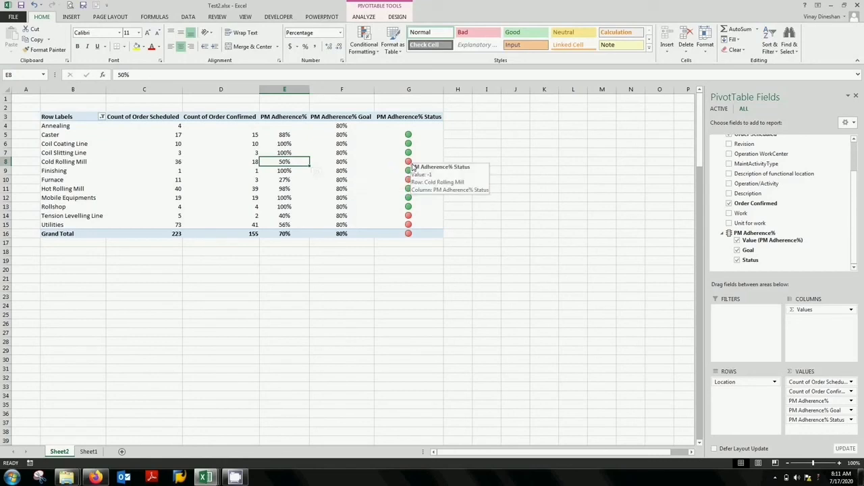
{"action": "mouse_move", "coordinate": [411, 162]}
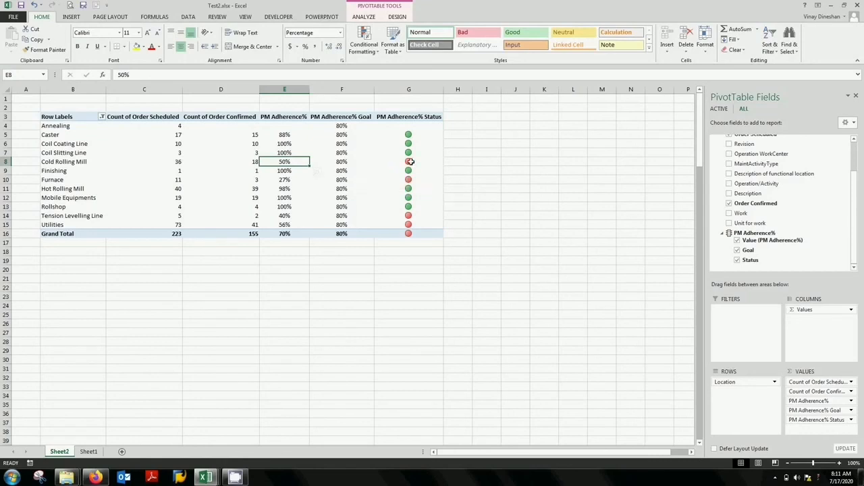
{"action": "mouse_move", "coordinate": [62, 189]}
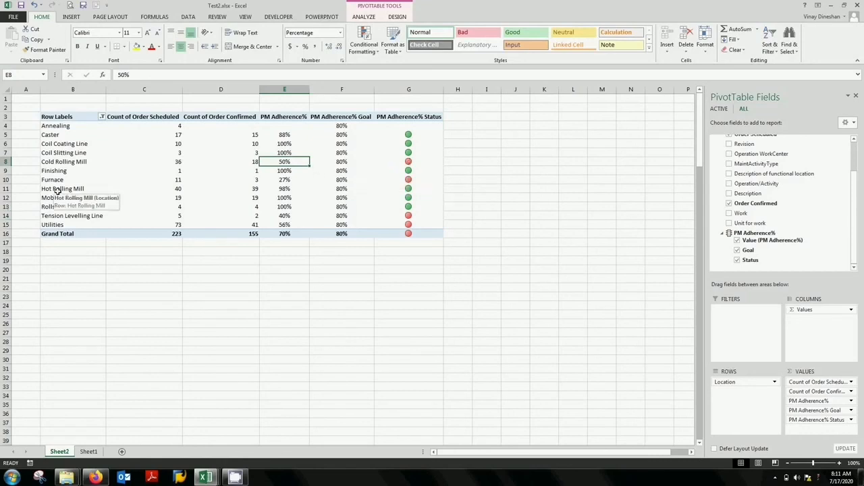
{"action": "mouse_move", "coordinate": [301, 192]}
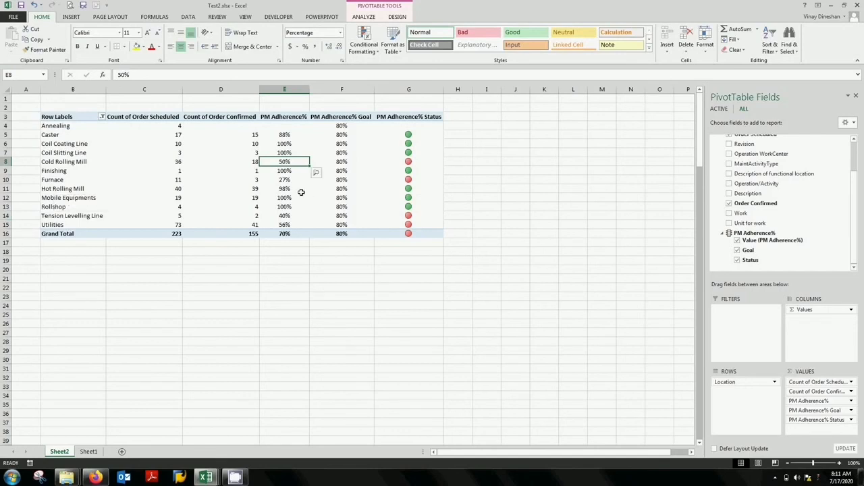
{"action": "mouse_move", "coordinate": [283, 189]}
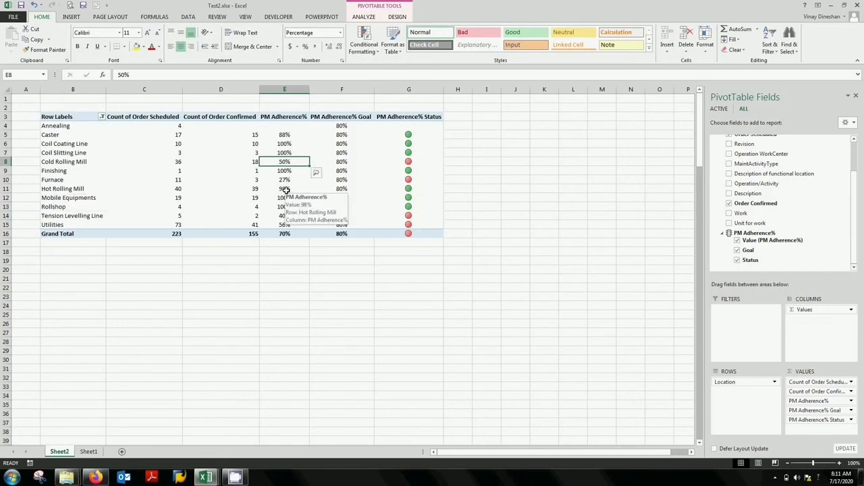
{"action": "left_click", "coordinate": [341, 189]}
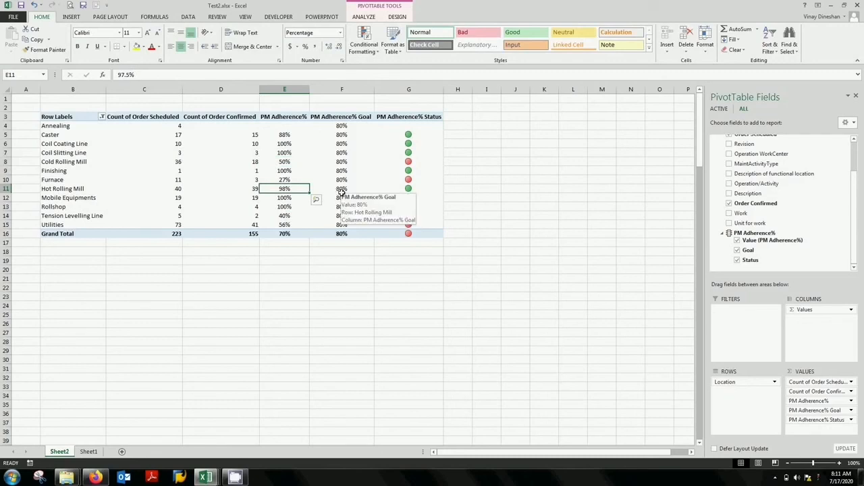
{"action": "mouse_move", "coordinate": [408, 189]}
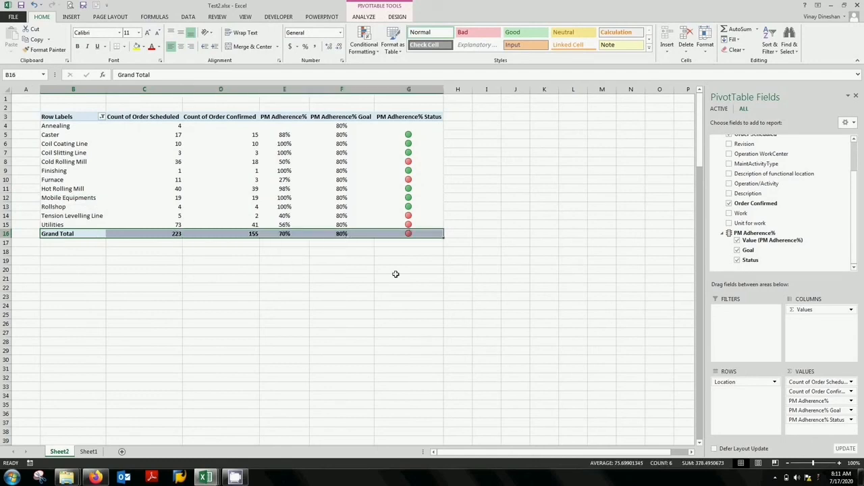
{"action": "left_click", "coordinate": [408, 232]}
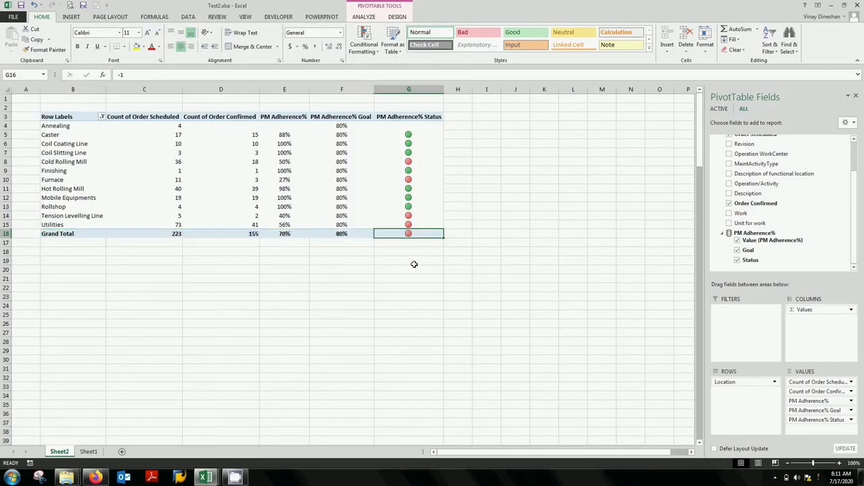